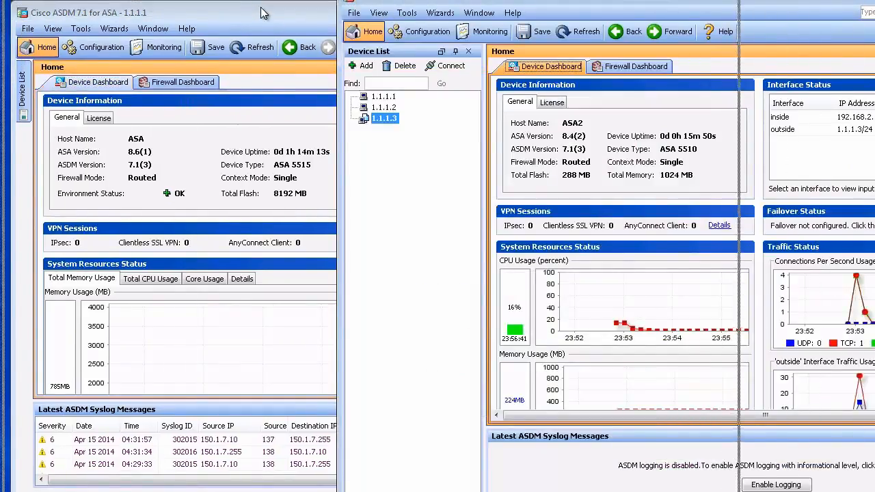
Browse to the first ASA's site-to-site VPN Group Policies and cancel out of the Add dialog.
left_click(678, 10)
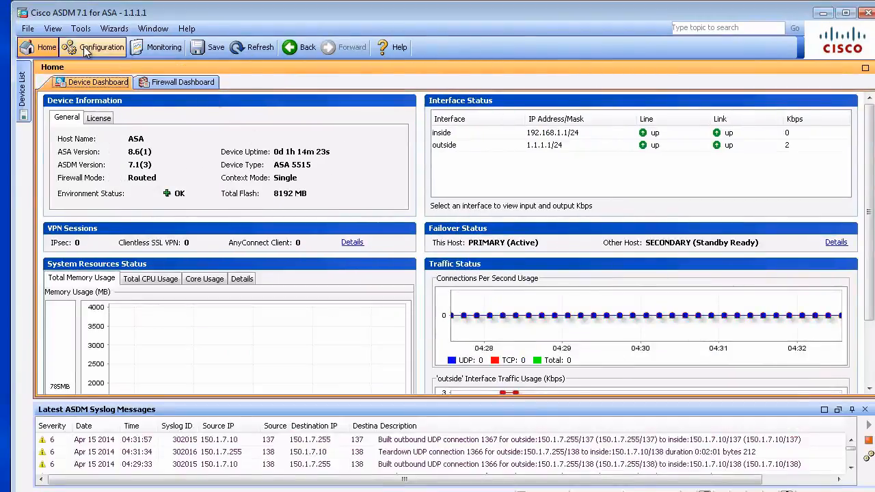
left_click(101, 47)
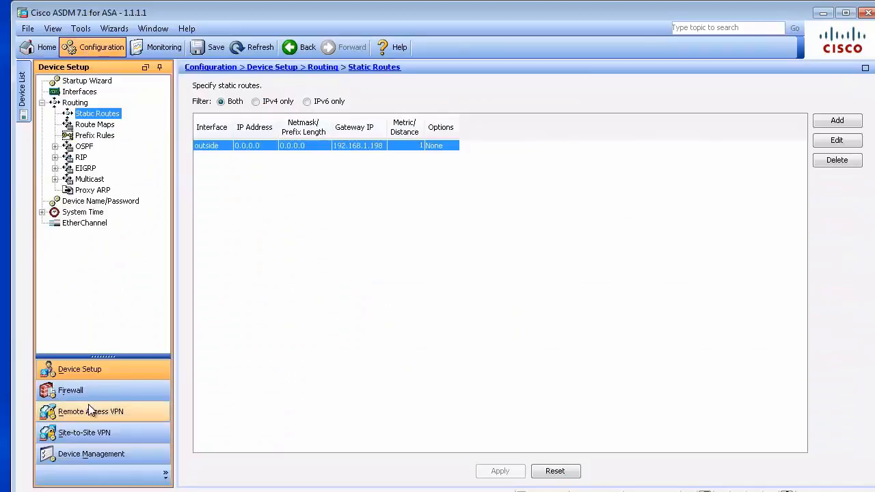
left_click(84, 432)
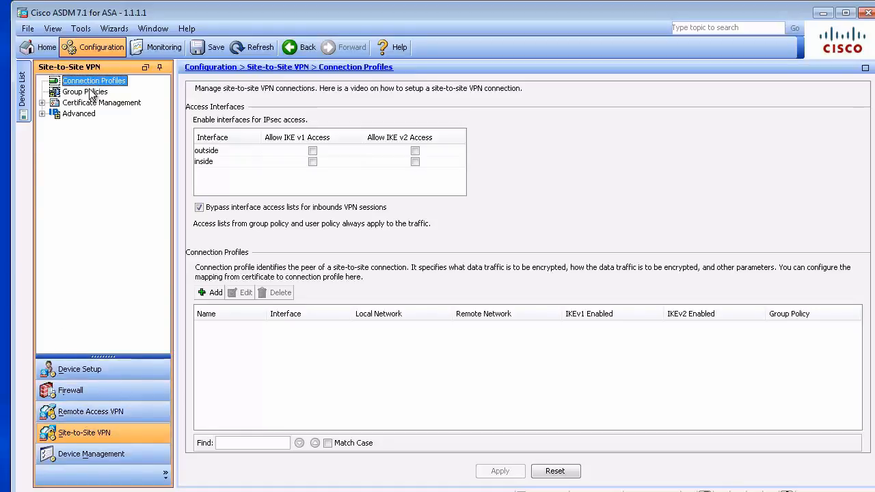
left_click(85, 91)
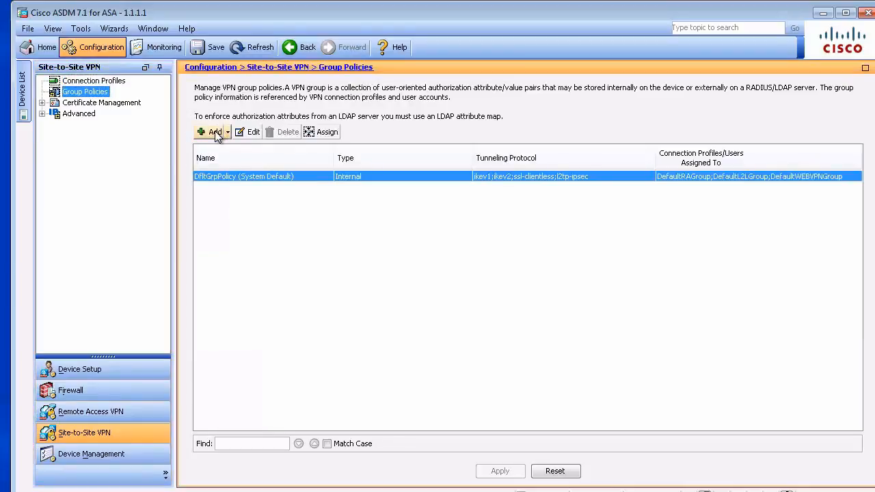
left_click(212, 132)
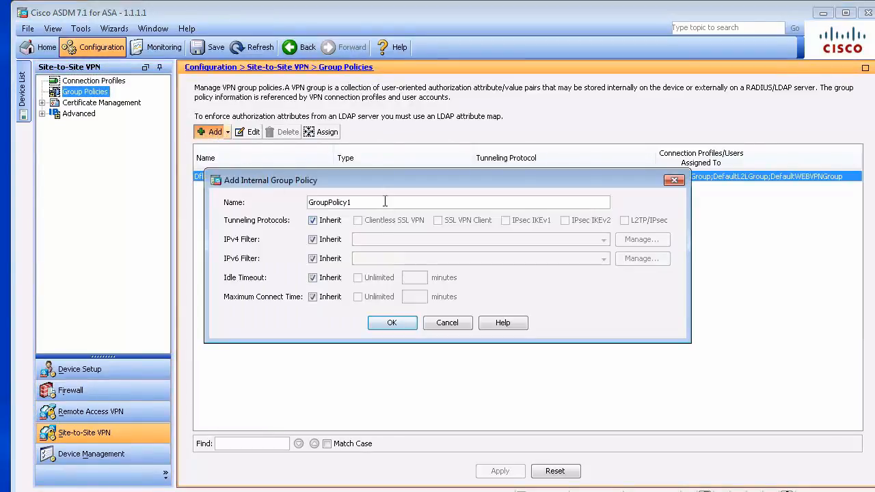
left_click(447, 323)
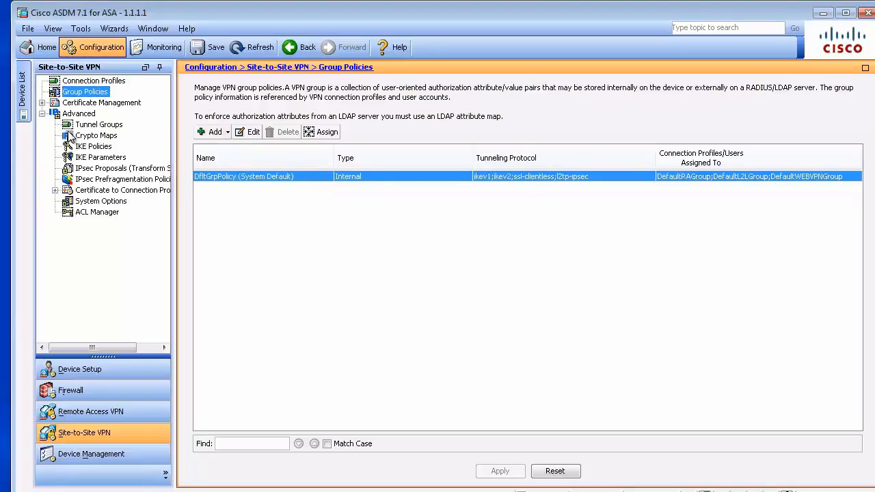
Add an IKEv1 policy with priority 10, AES encryption, SHA, D-H group 5 and pre-share.
left_click(93, 146)
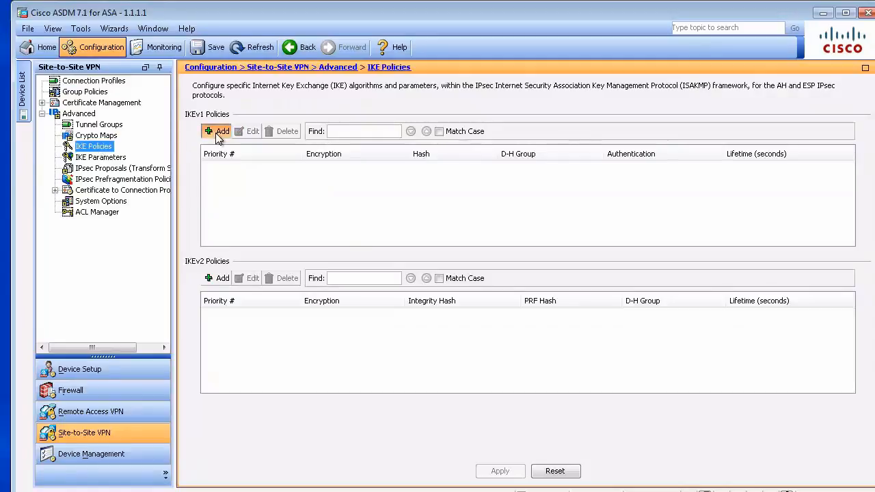
left_click(219, 131)
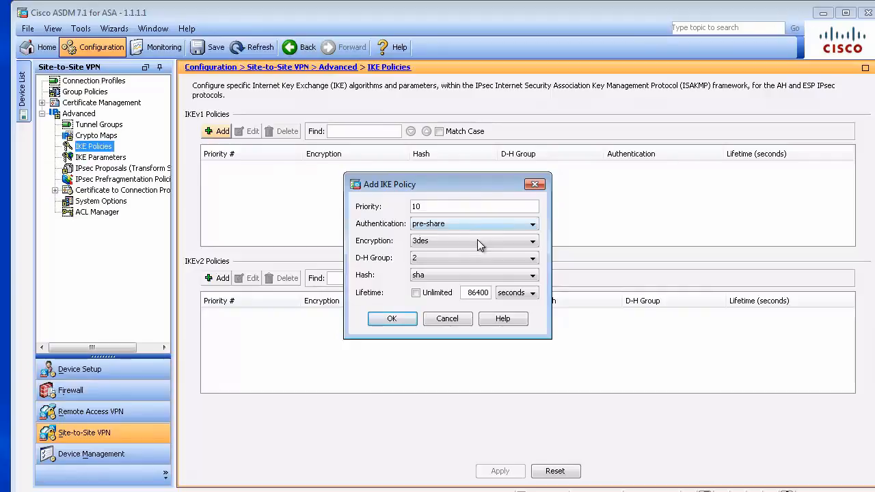
left_click(532, 241)
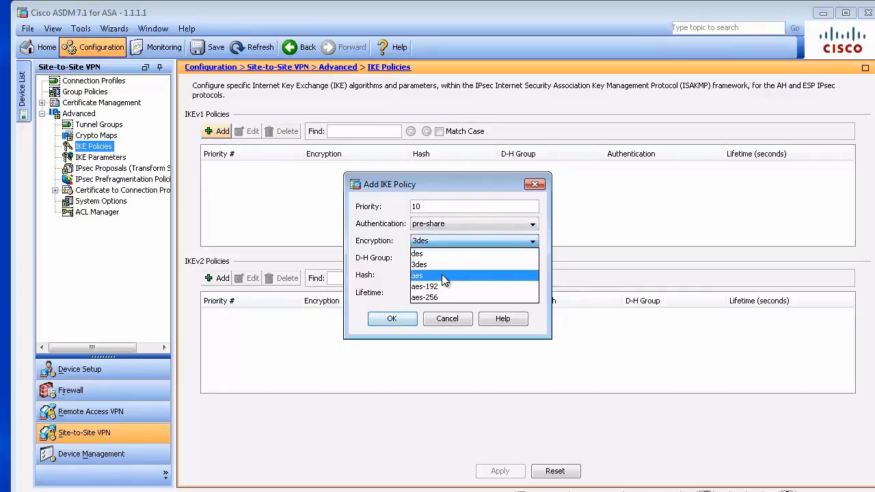
left_click(417, 275)
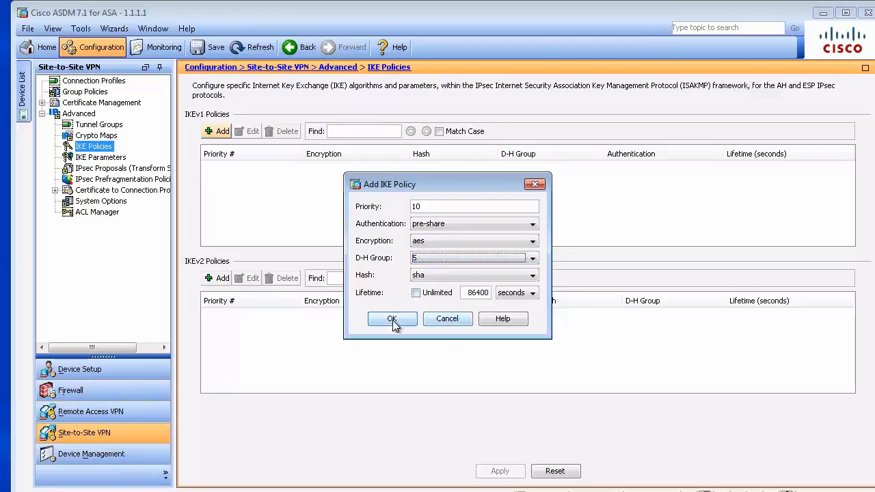
left_click(391, 319)
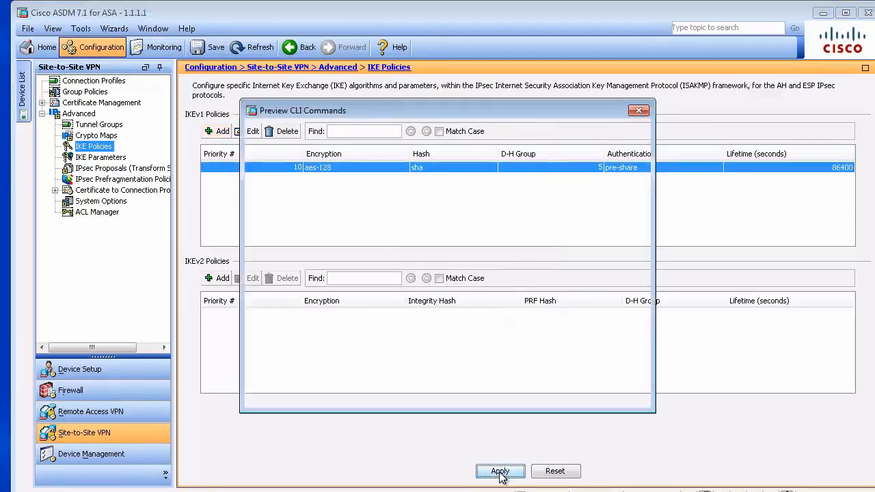
Apply and send the IKE policy commands to the ASA, then view the empty crypto maps list.
left_click(501, 470)
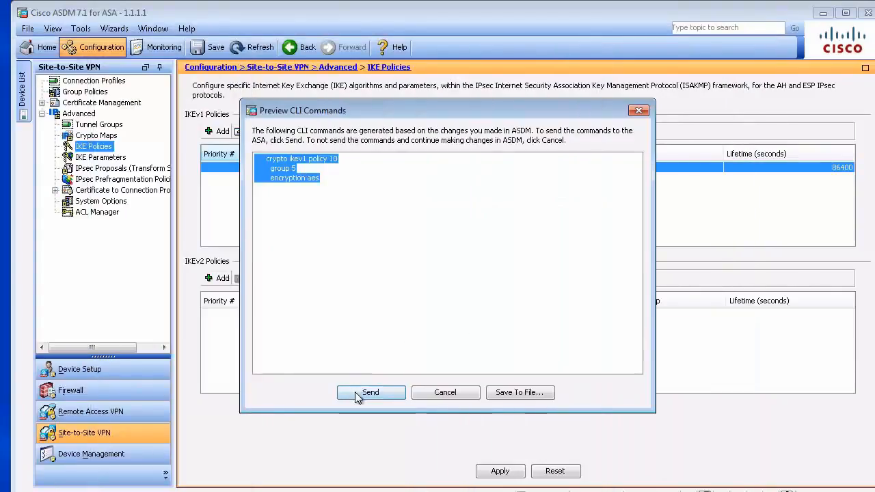
left_click(369, 392)
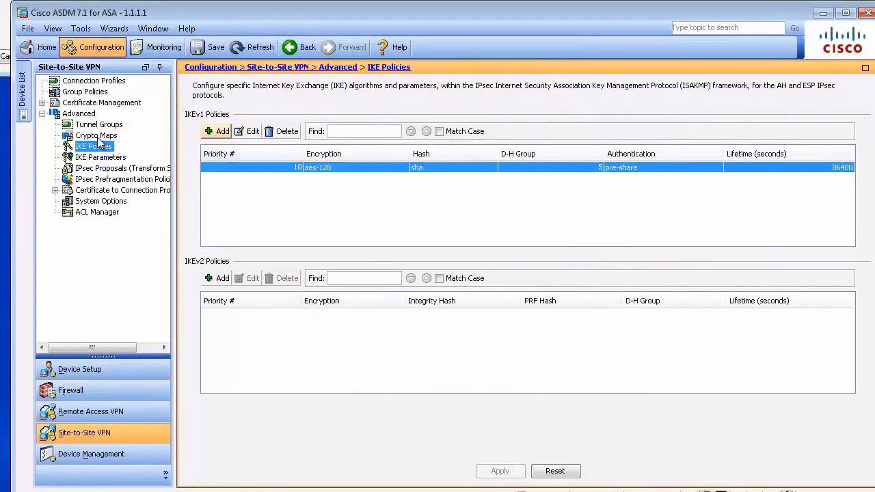
left_click(96, 136)
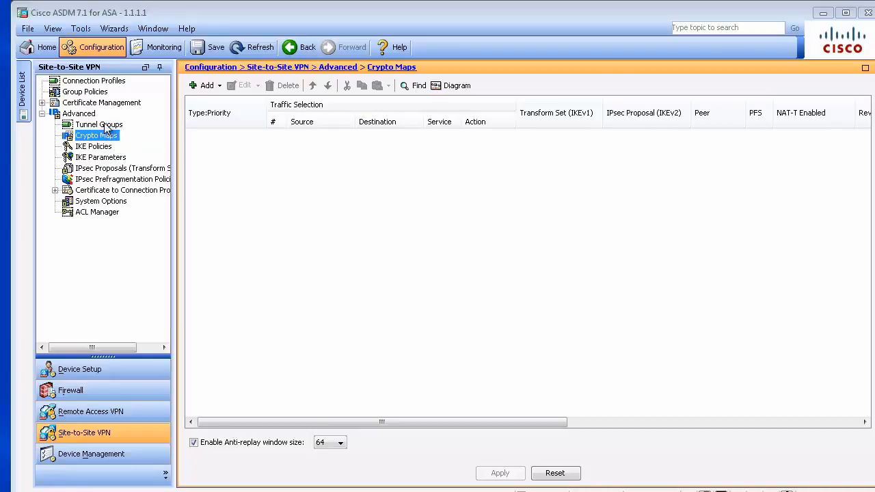
Review tunnel groups and IKE policies, then start a new site-to-site connection profile.
left_click(99, 123)
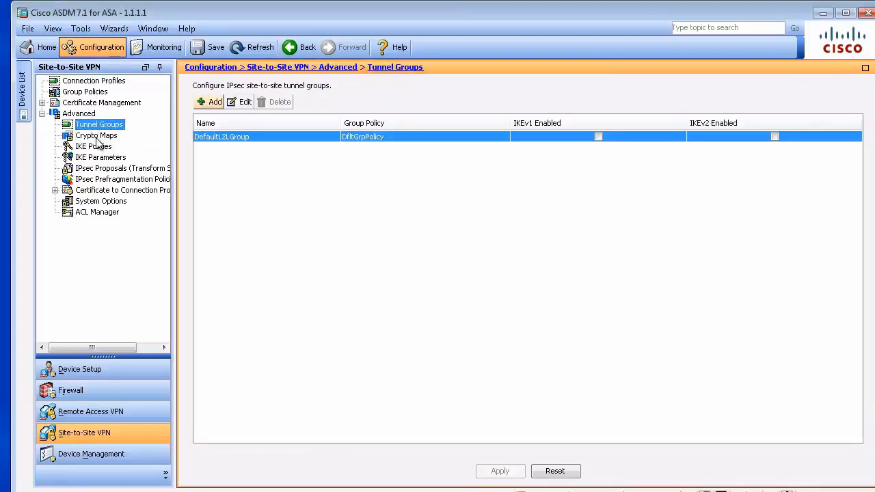
left_click(93, 147)
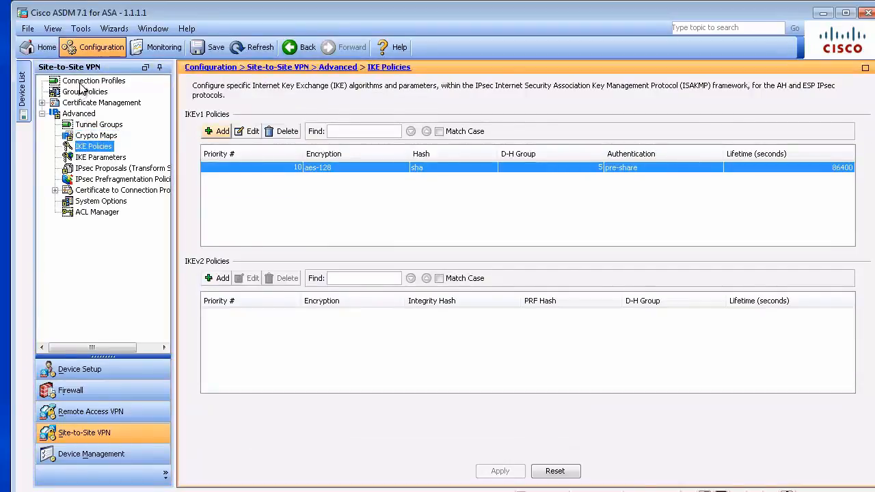
left_click(93, 80)
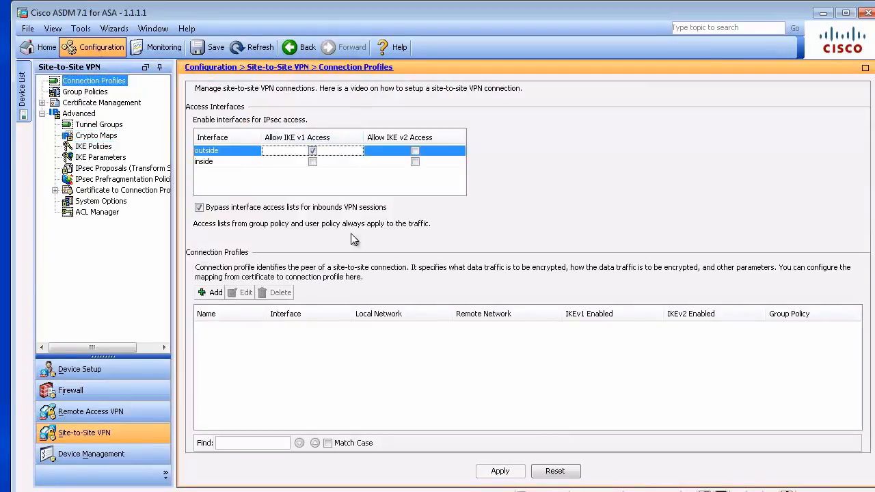
left_click(210, 293)
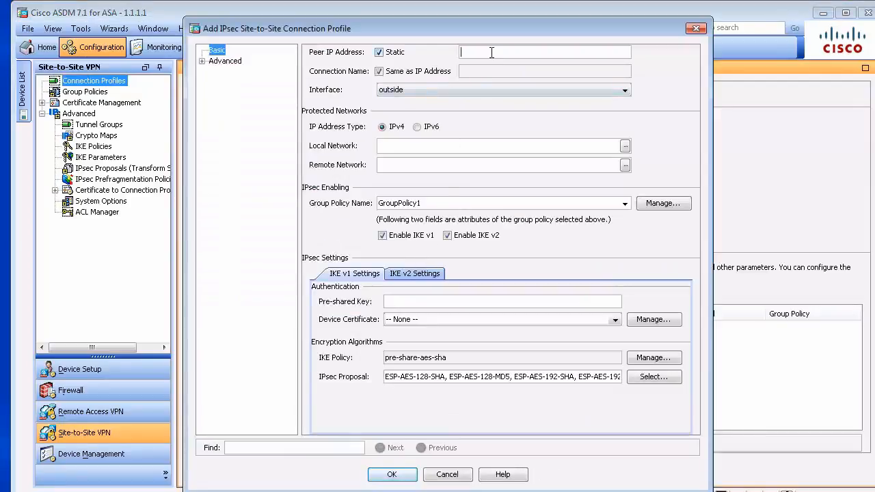
Set peer 1.1.1.3 and choose inside-network as the local protected network.
type("1.1.1.3")
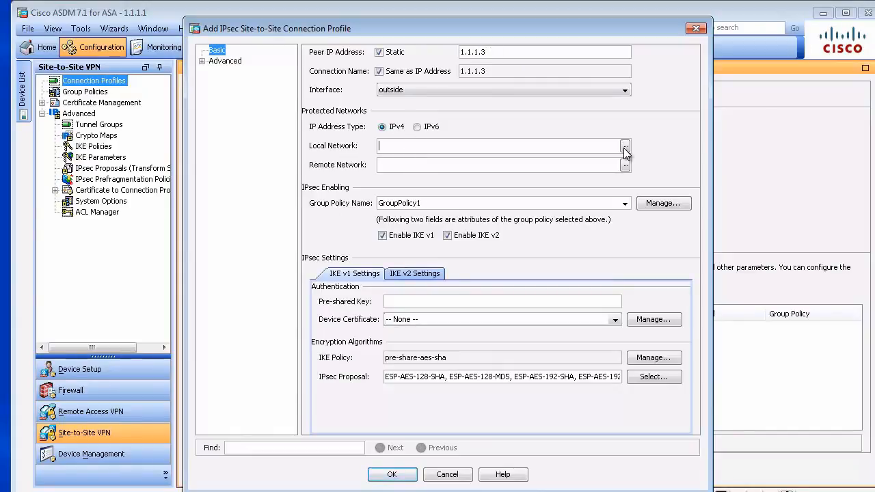
left_click(624, 145)
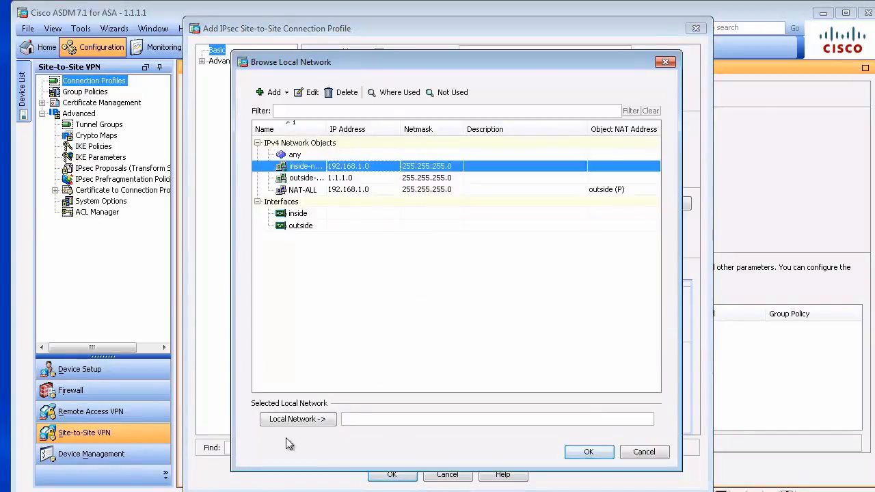
left_click(298, 419)
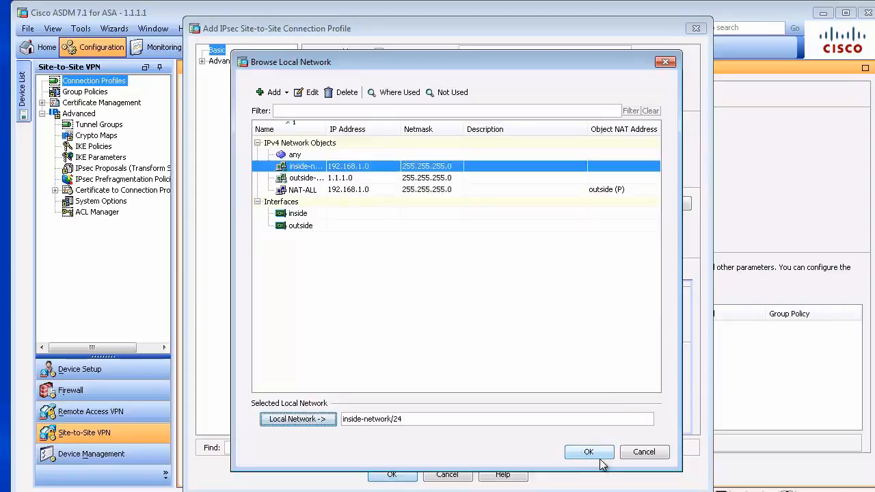
left_click(588, 451)
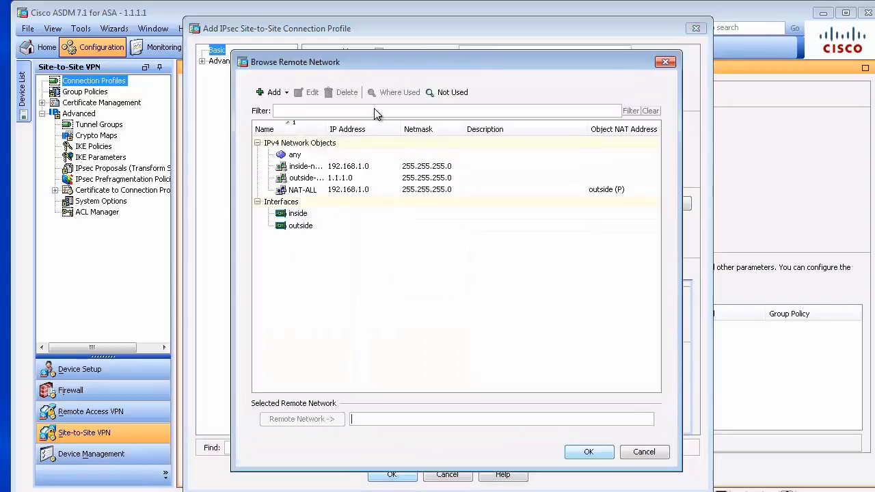
Create network object remote-vpn 192.168.2.0 and use it as the remote network.
left_click(273, 93)
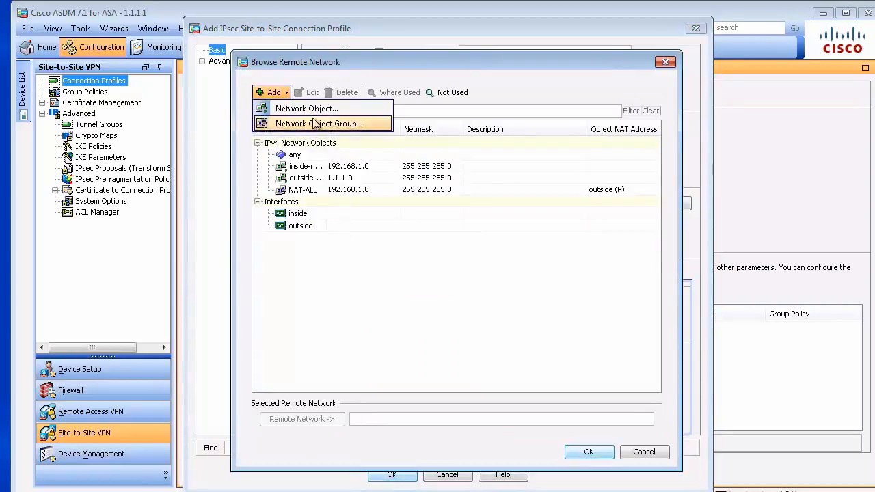
left_click(306, 108)
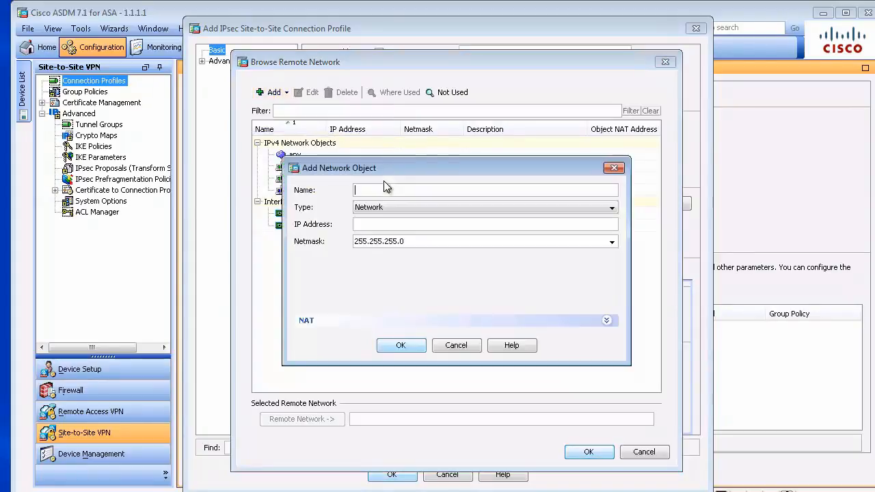
type("remote-")
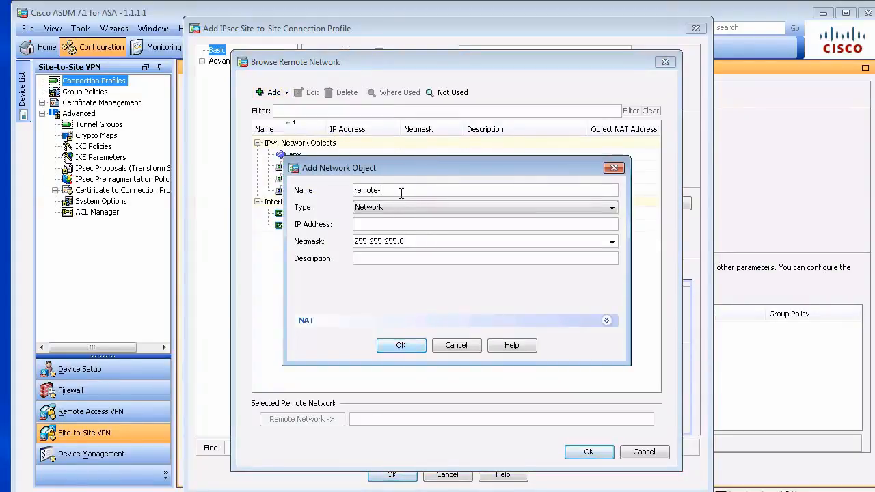
type("vpn")
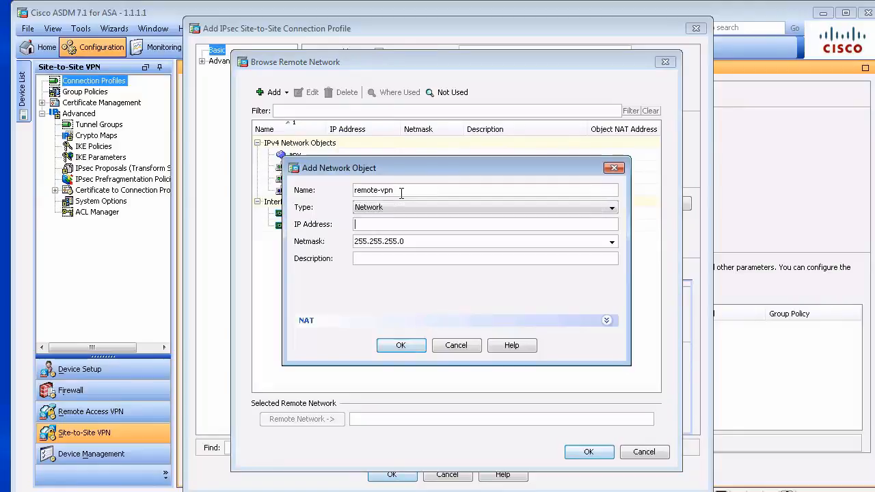
type("192.168.2.0")
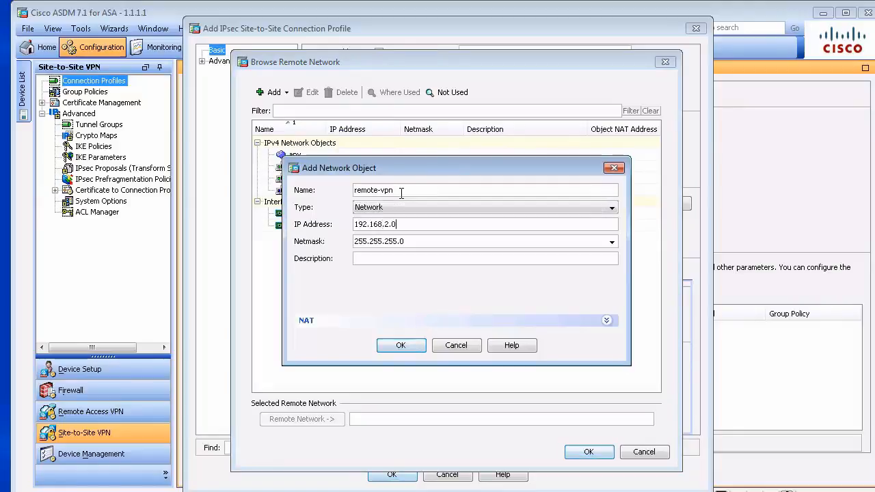
left_click(401, 345)
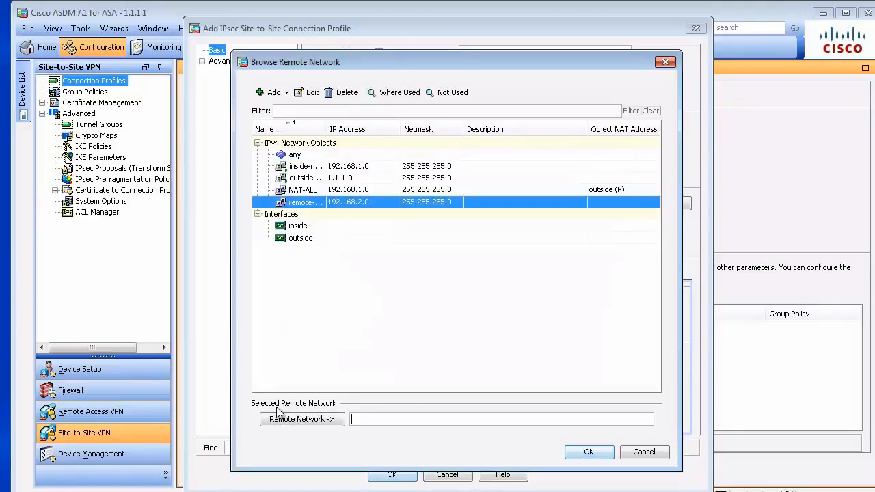
left_click(588, 452)
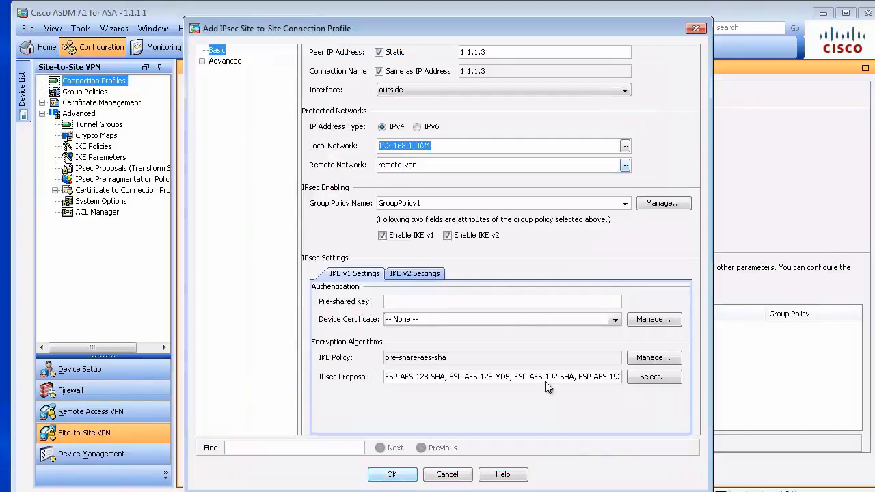
Enter the pre-shared key, disable IKE v2 and save the connection profile.
left_click(502, 303)
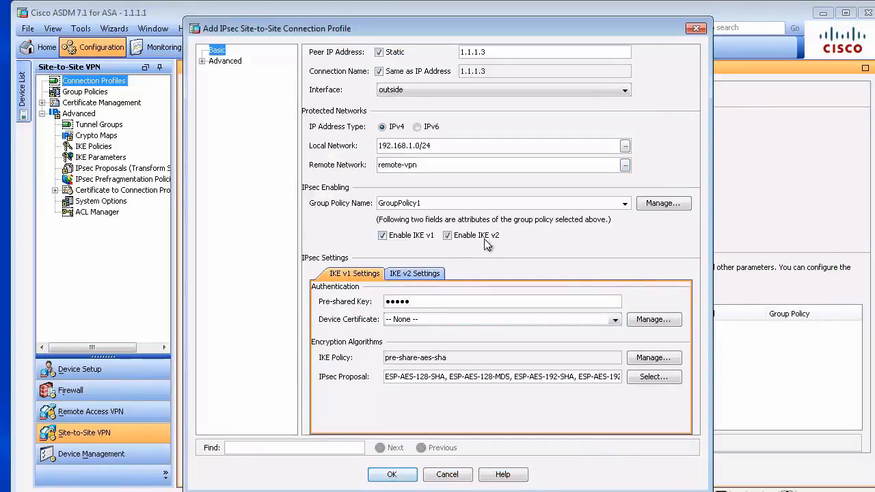
left_click(447, 235)
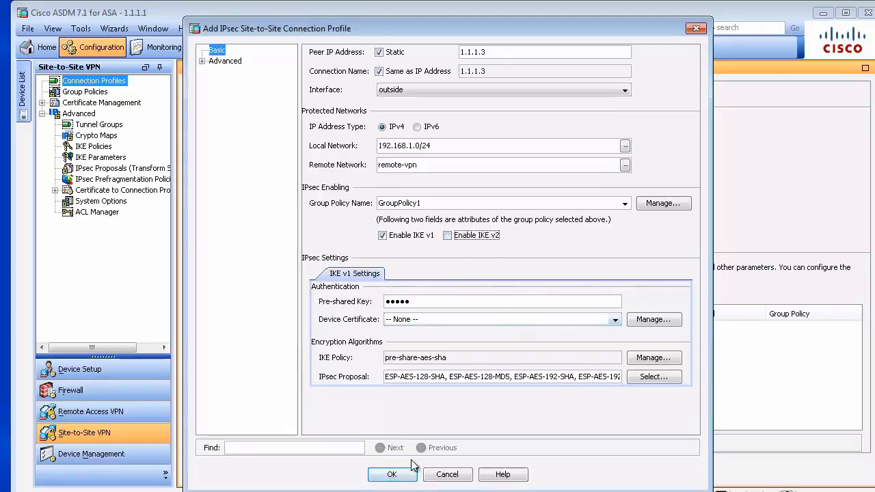
left_click(392, 474)
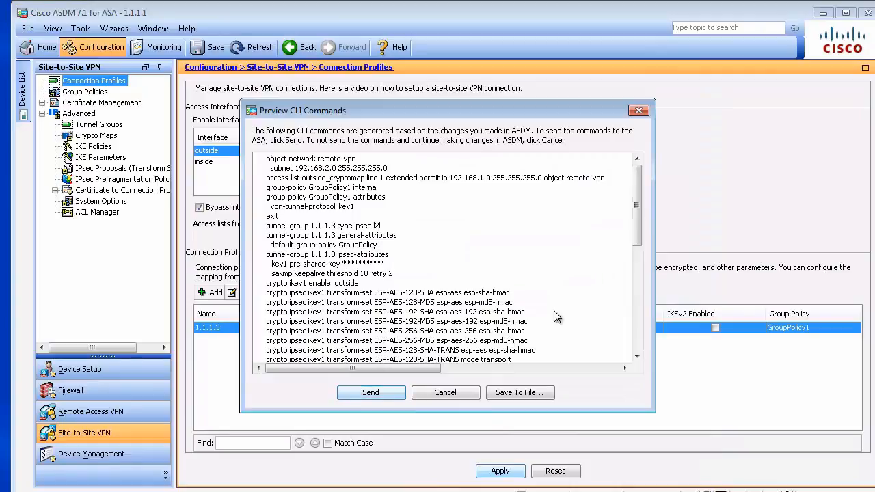
Send the profile, narrow the 1.1.1.3 IPsec proposal to ESP-AES-128-SHA and send that change.
scroll("down", 3)
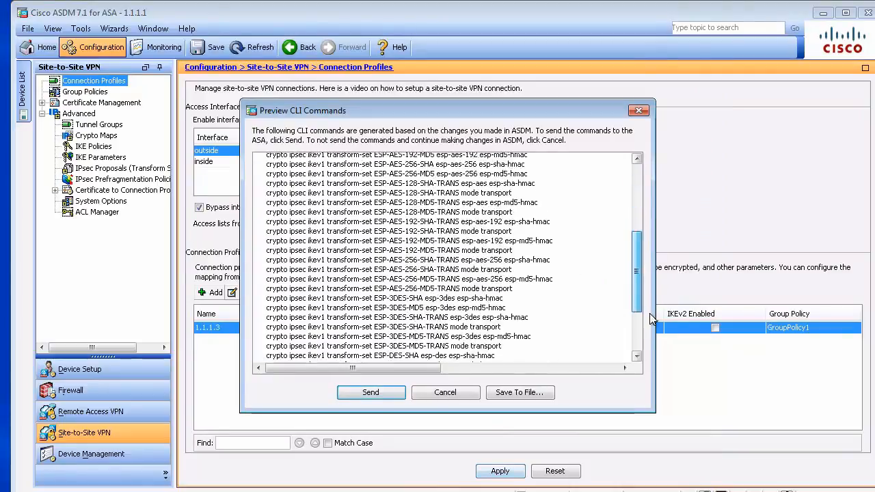
left_click(371, 392)
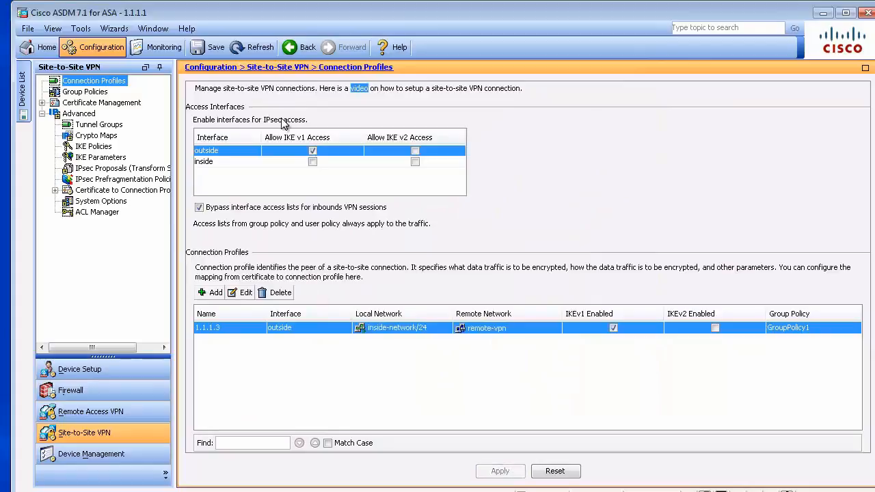
left_click(246, 292)
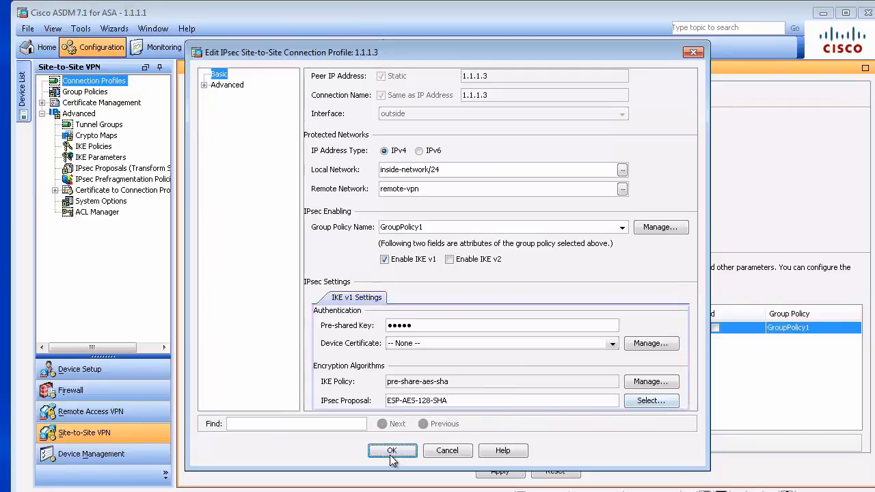
left_click(392, 452)
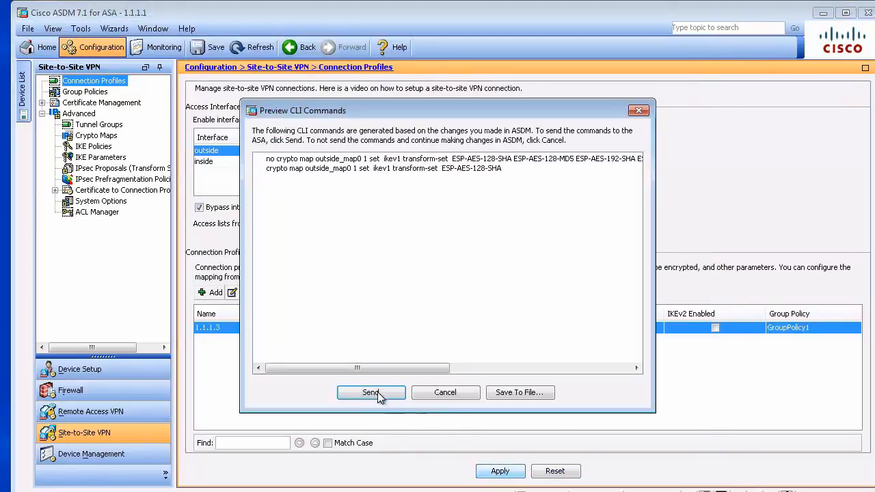
left_click(371, 393)
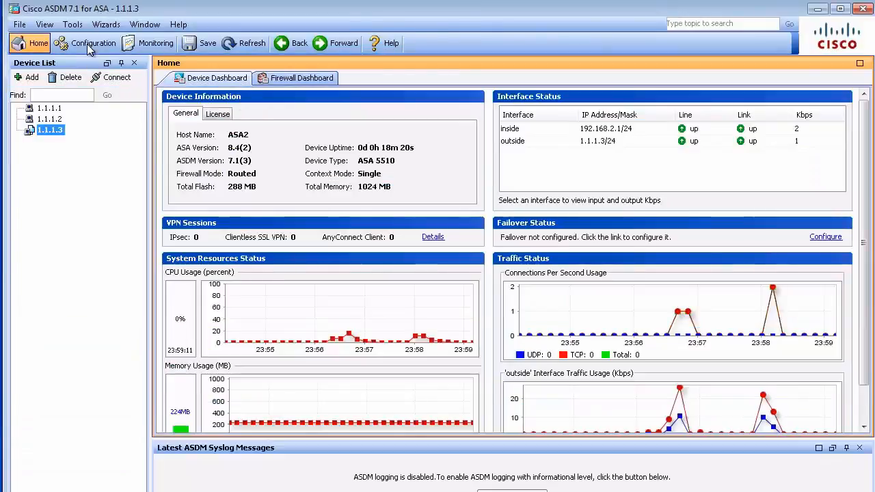
On ASA 1.1.1.3, enable IKE v1 on the outside interface and start a new connection profile.
left_click(93, 42)
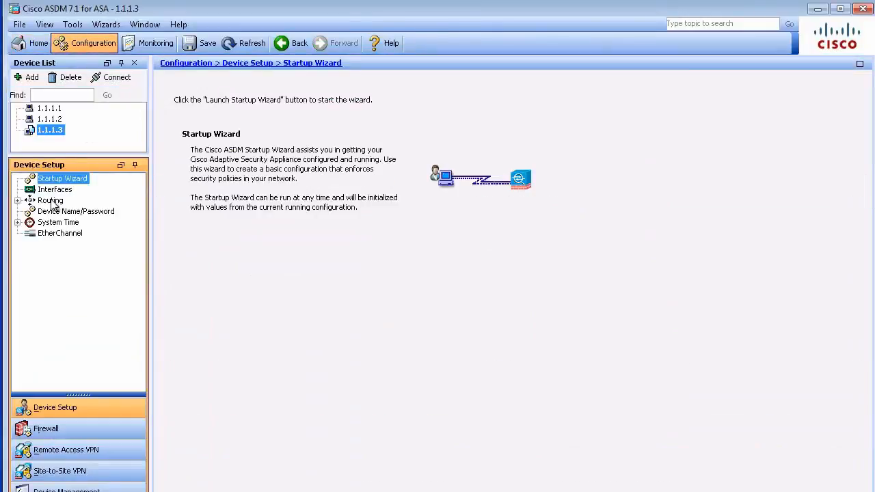
left_click(66, 450)
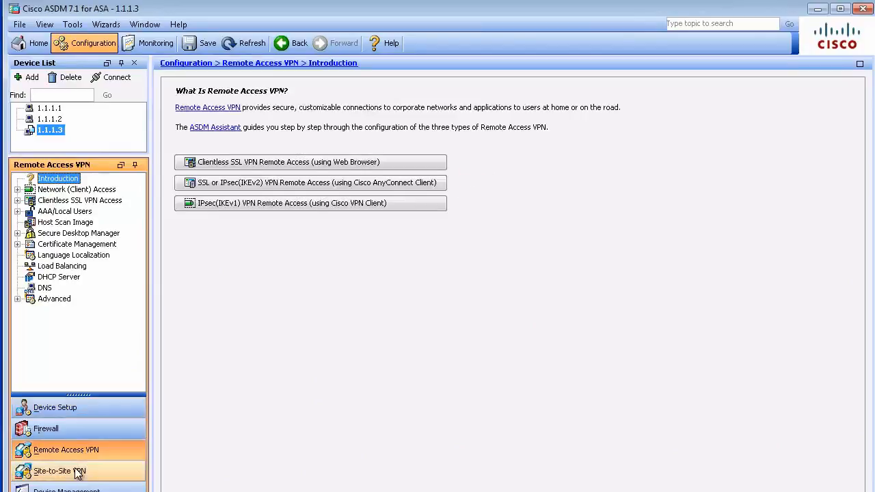
left_click(60, 471)
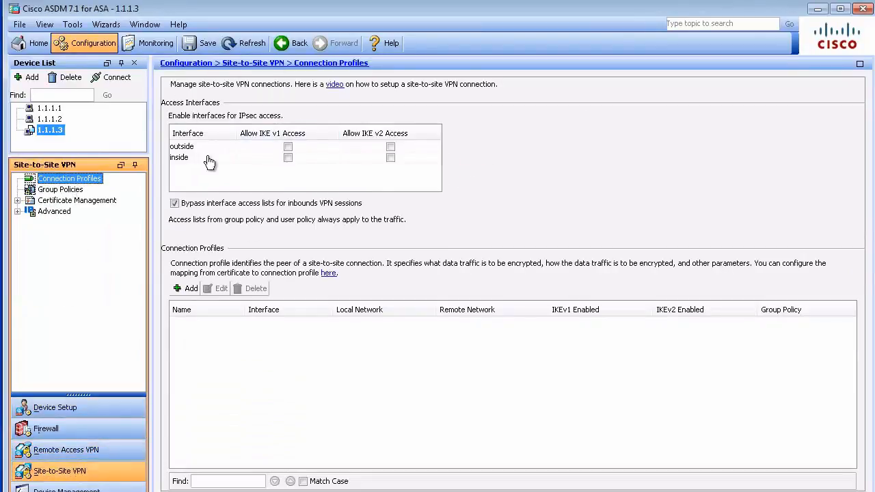
left_click(287, 146)
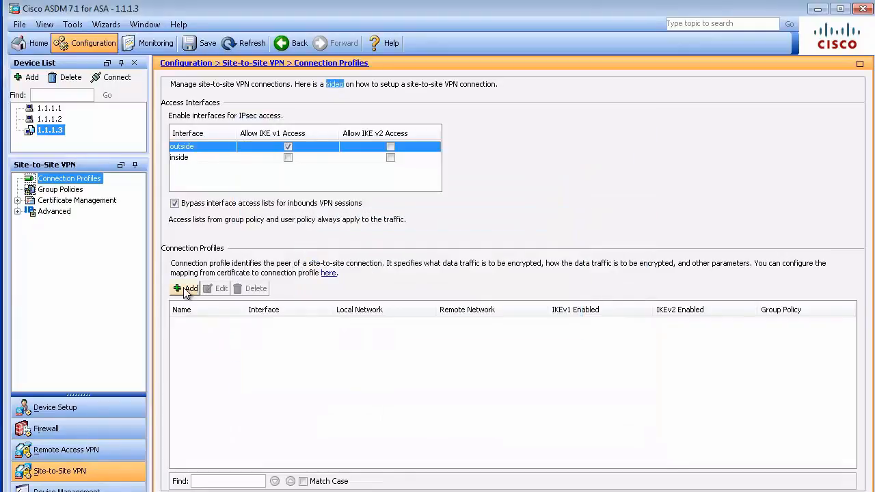
left_click(186, 287)
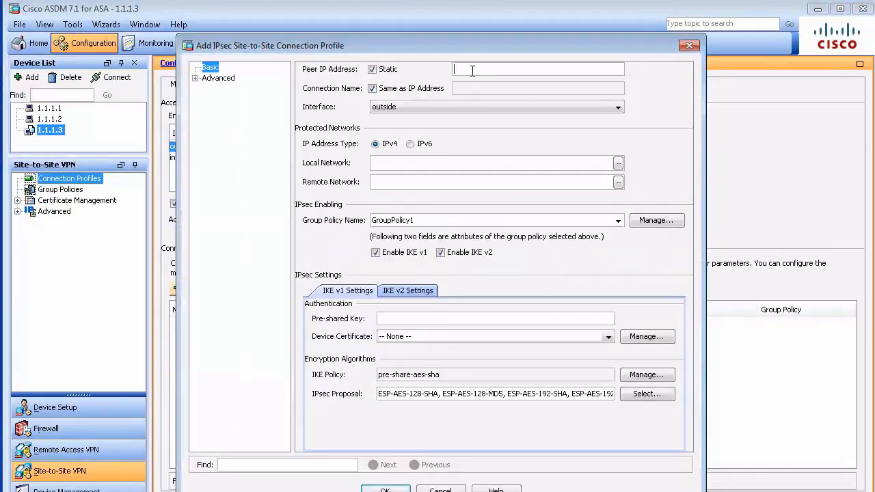
Set peer 1.1.1.1 and choose inside-network as the local network.
type("1.1.1.1")
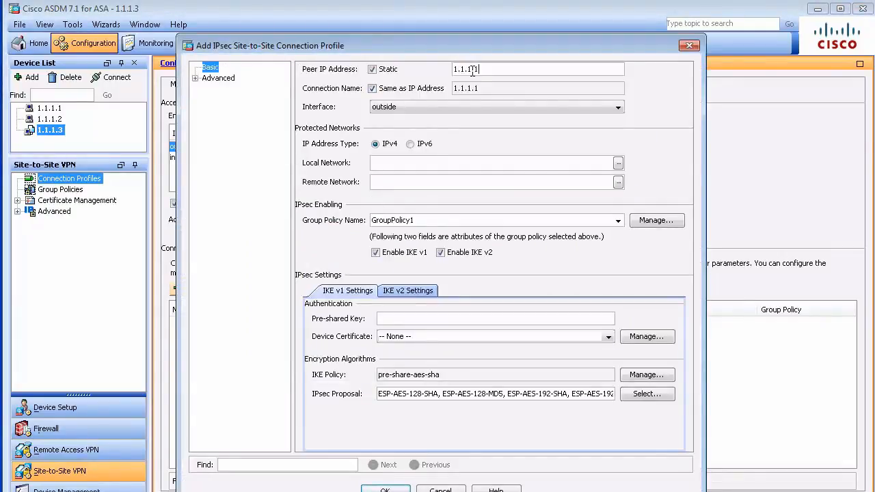
left_click(618, 163)
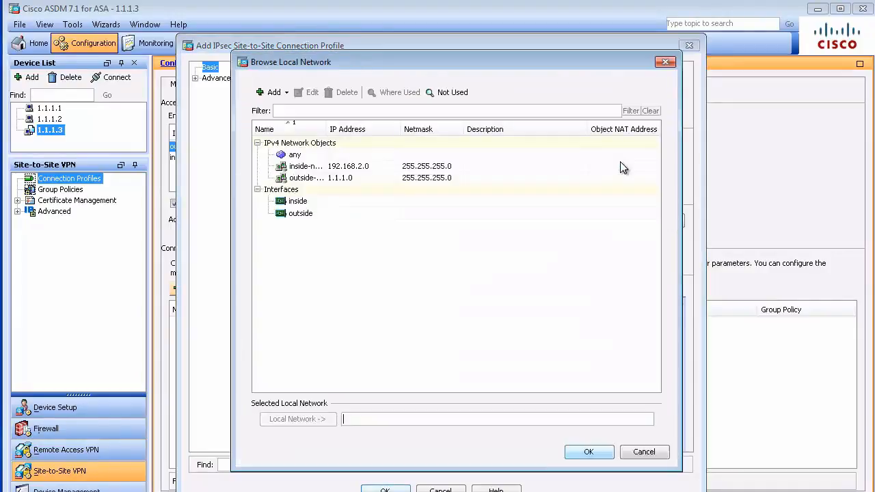
left_click(307, 167)
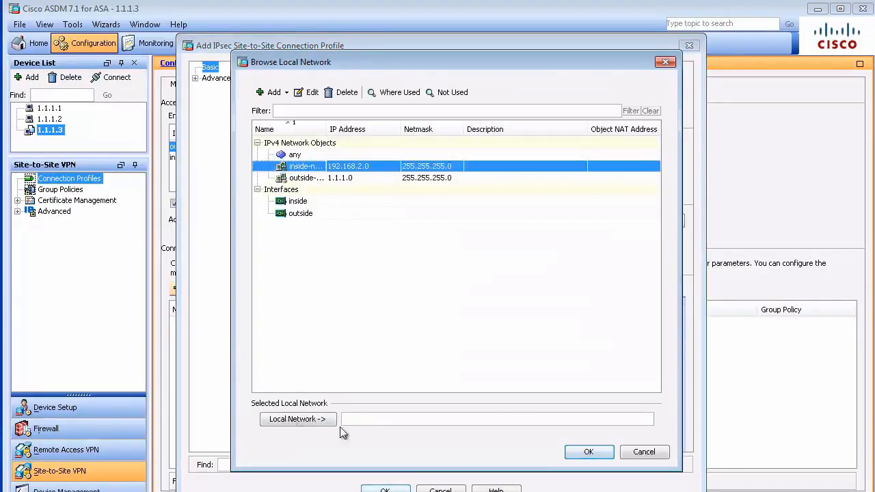
left_click(588, 451)
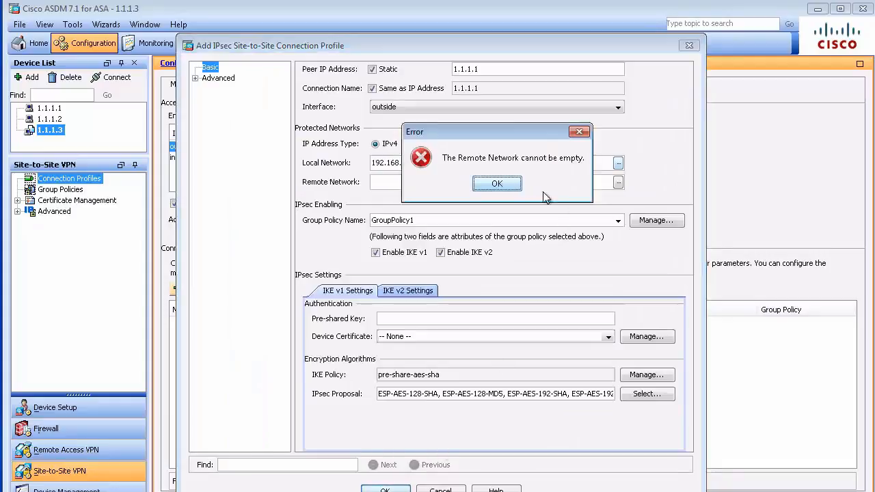
left_click(498, 183)
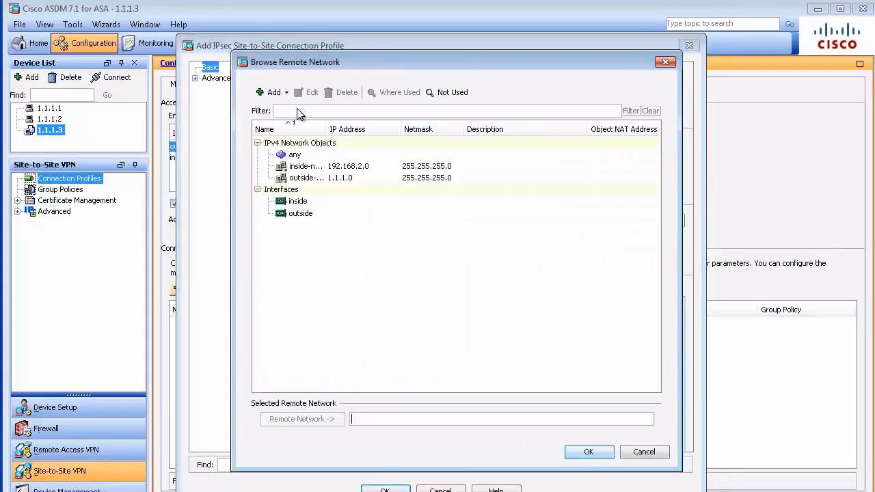
Create network object remote-vpn 192.168.1.0/255.255.255.0 for the remote network.
type("remote")
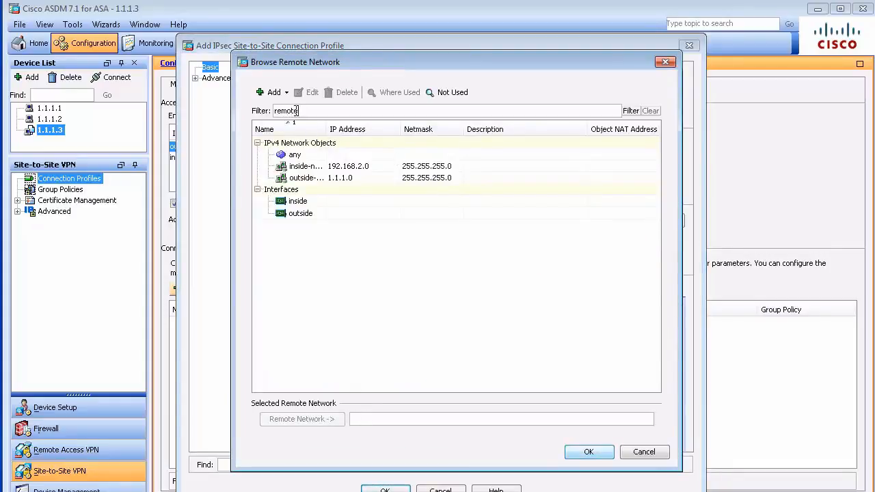
type("-vpn")
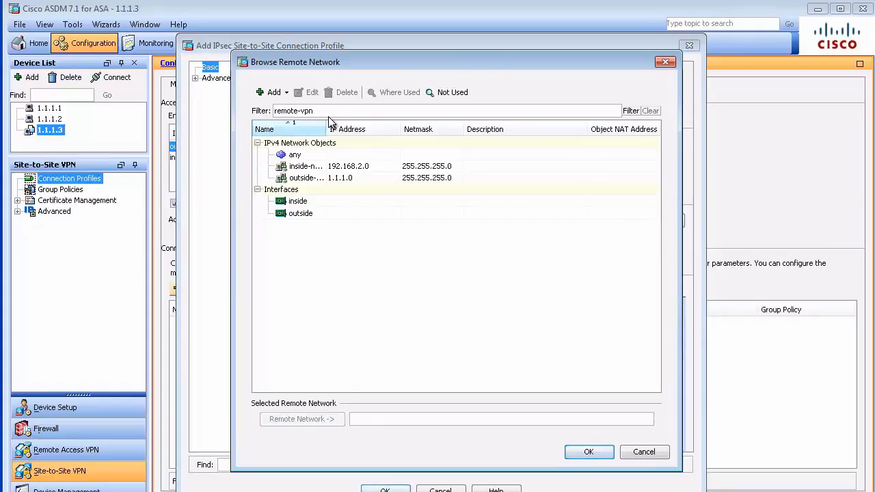
left_click(274, 93)
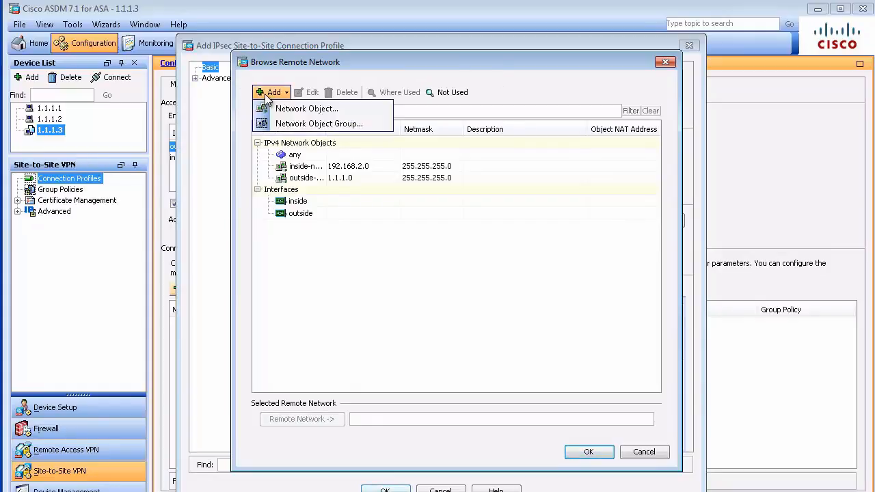
left_click(306, 109)
type("remote-vpn")
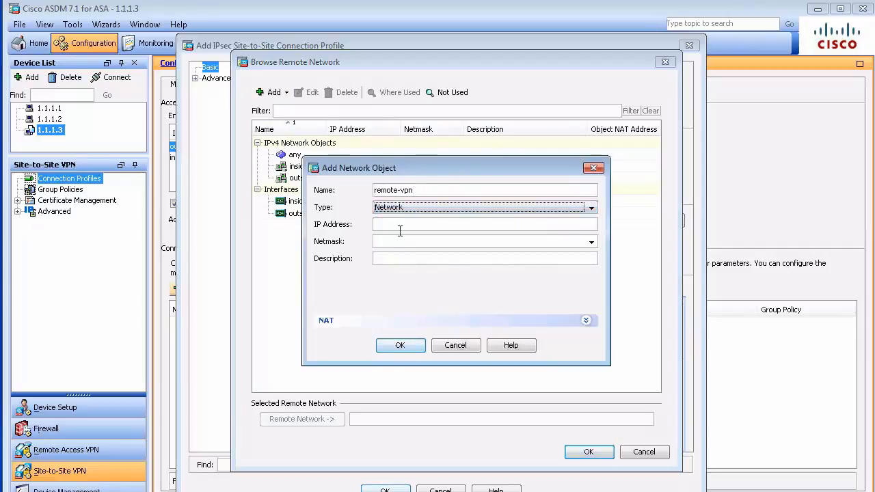
type("192.18")
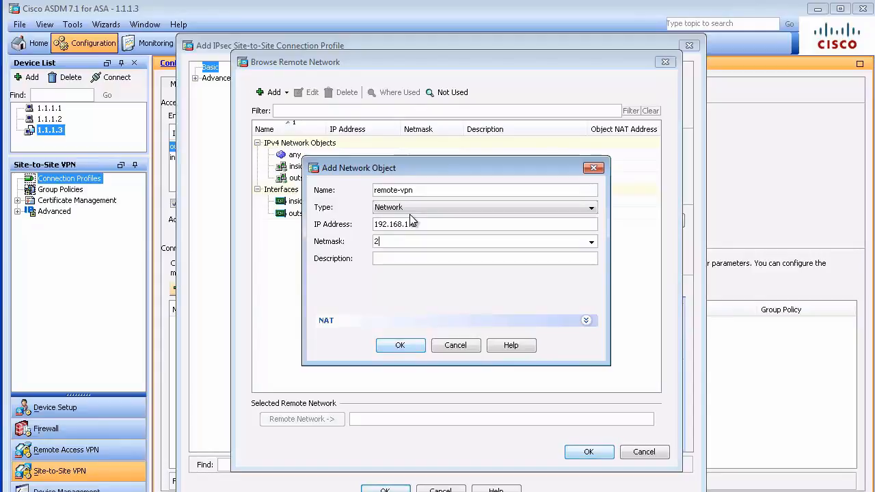
type("55.255.255.0")
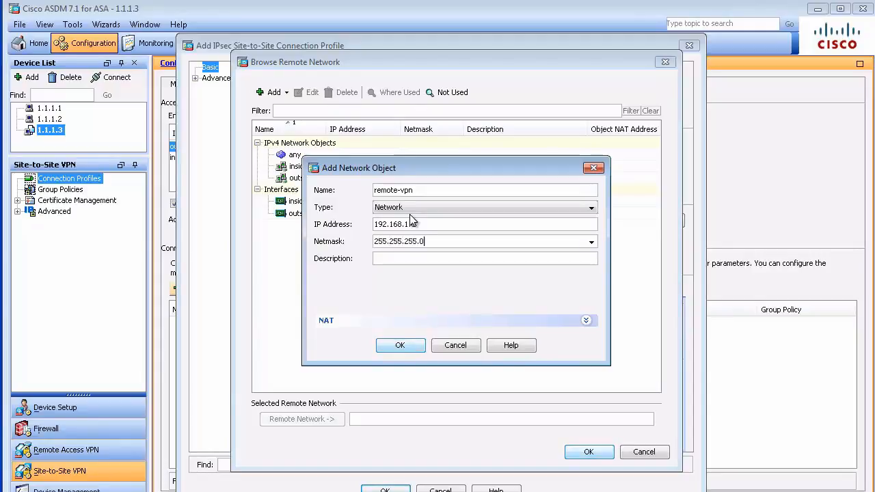
left_click(400, 345)
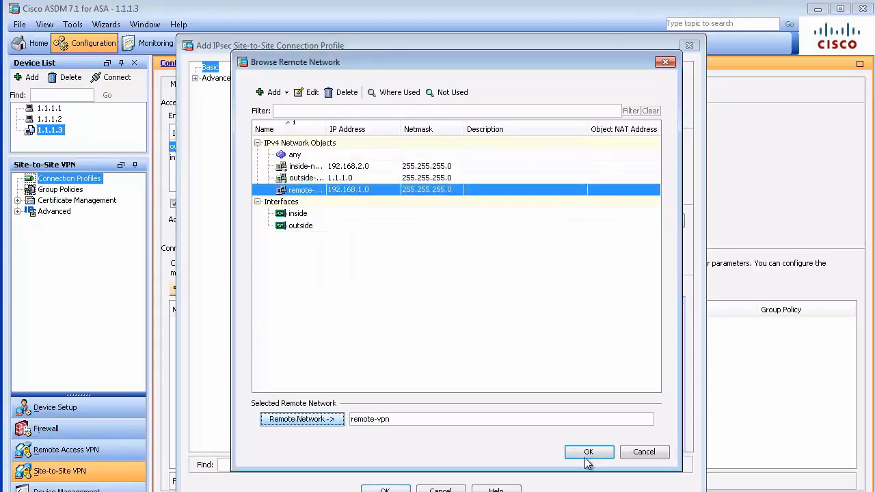
Confirm remote-vpn as remote network, save the peer 1.1.1.1 profile and send its commands to the ASA.
left_click(588, 451)
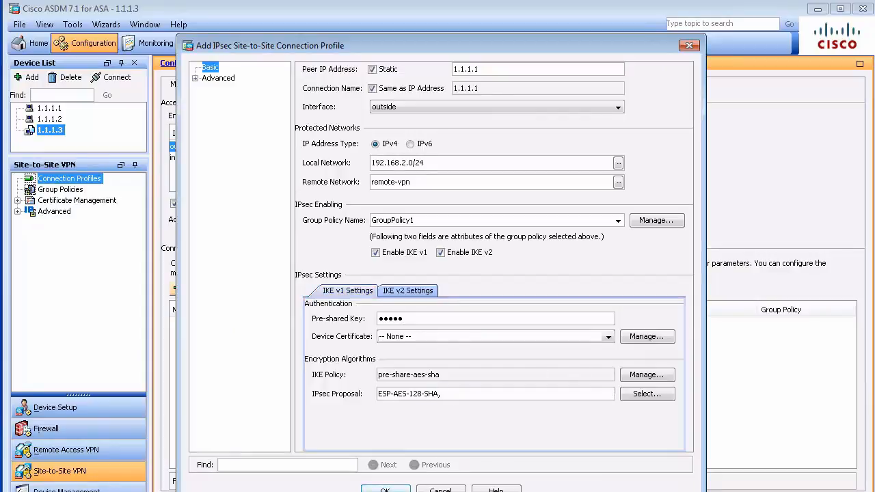
left_click(385, 490)
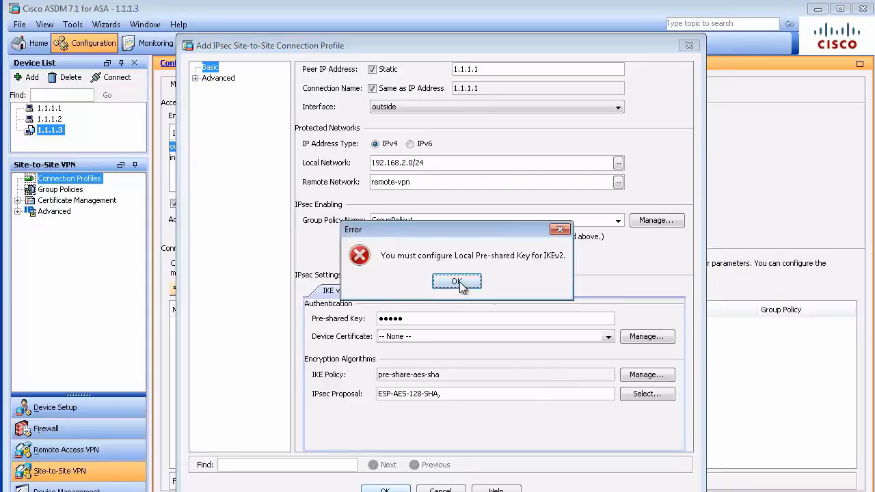
left_click(456, 281)
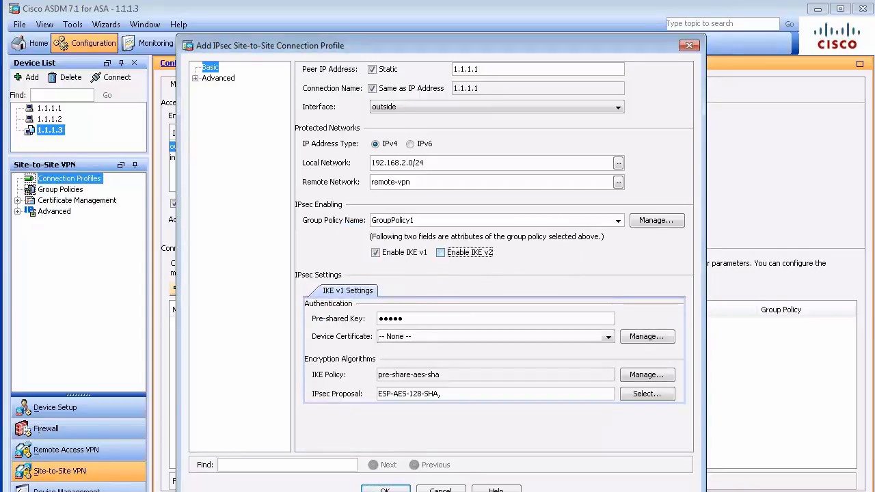
left_click(386, 489)
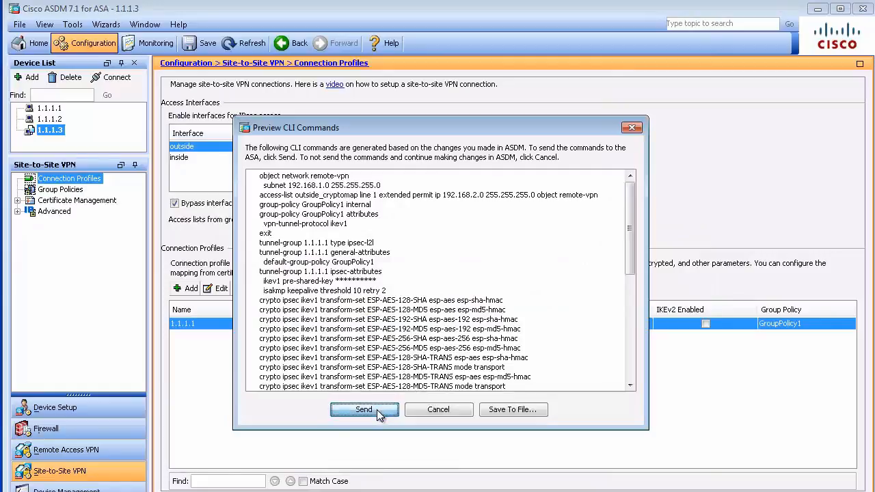
left_click(364, 411)
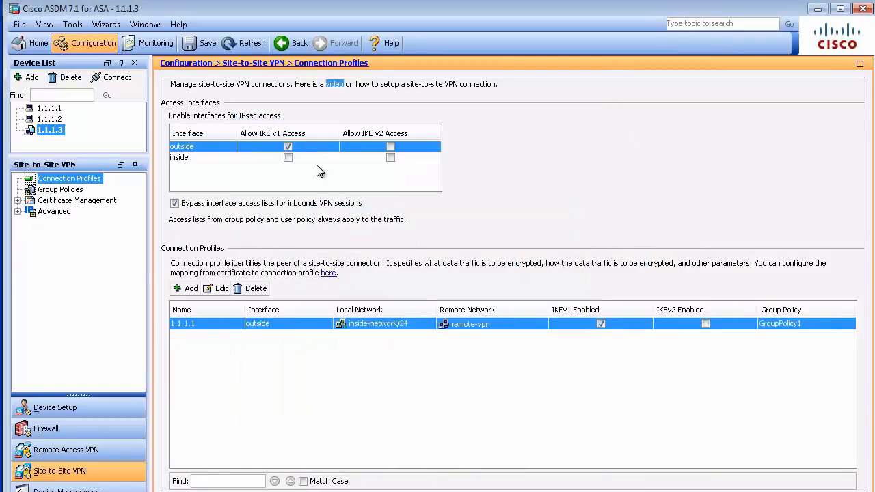
mouse_move(361, 93)
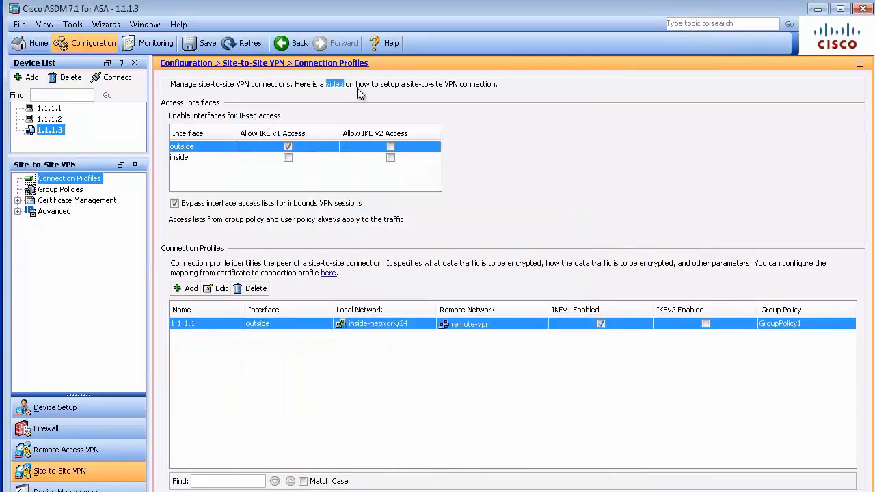
mouse_move(309, 93)
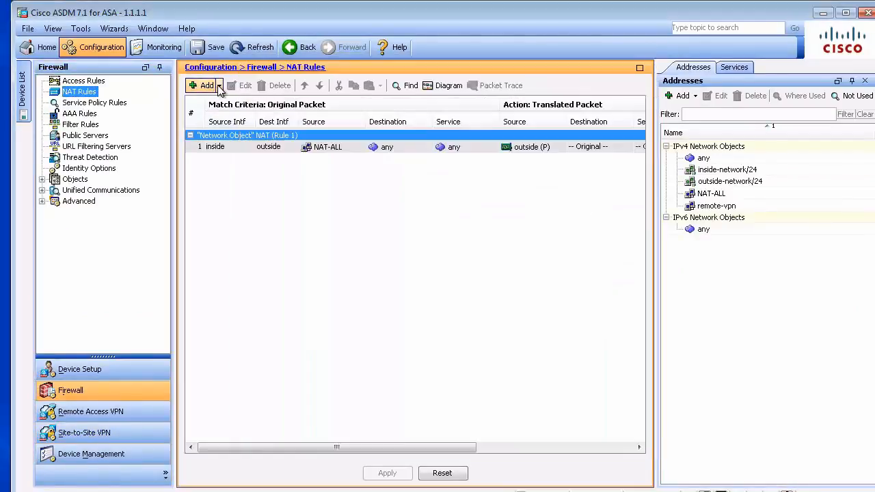
Add a NAT rule before network-object rules with inside source and outside destination interfaces, browsing for the source address.
left_click(207, 84)
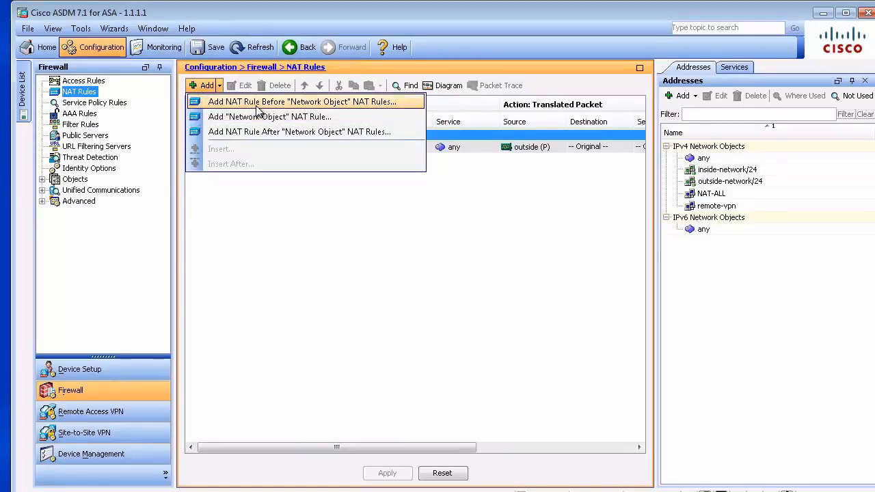
left_click(305, 102)
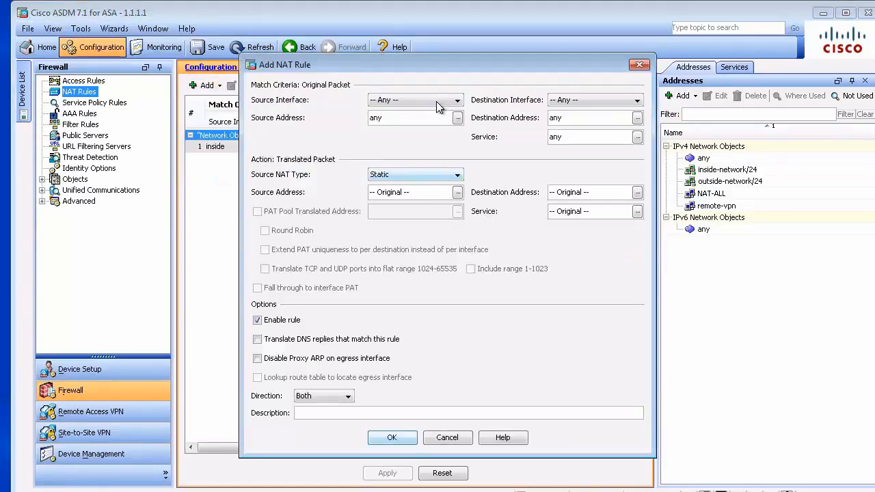
left_click(638, 100)
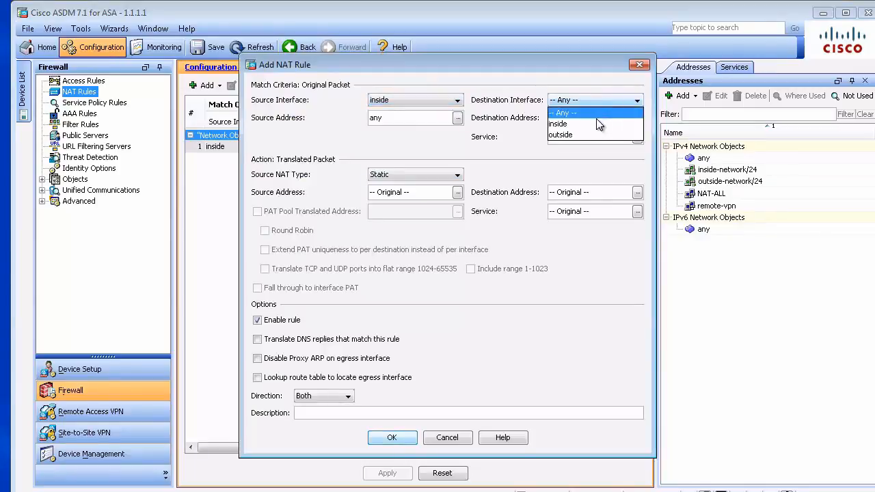
left_click(561, 135)
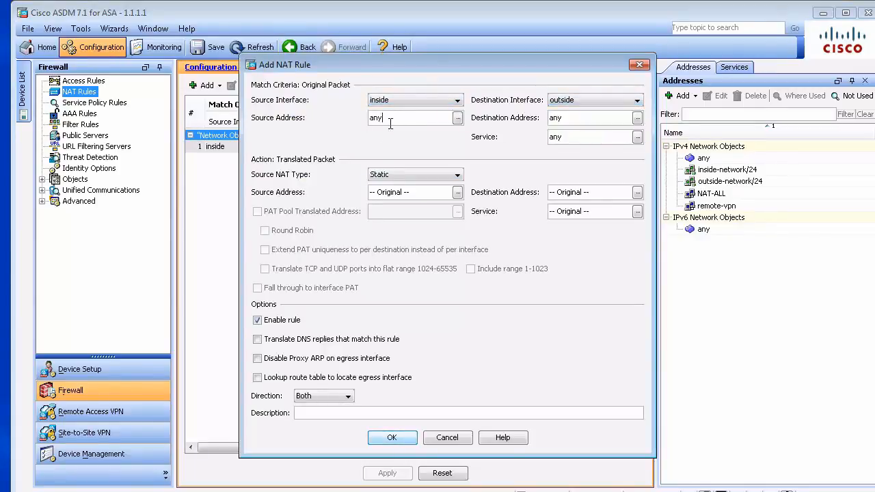
type("i")
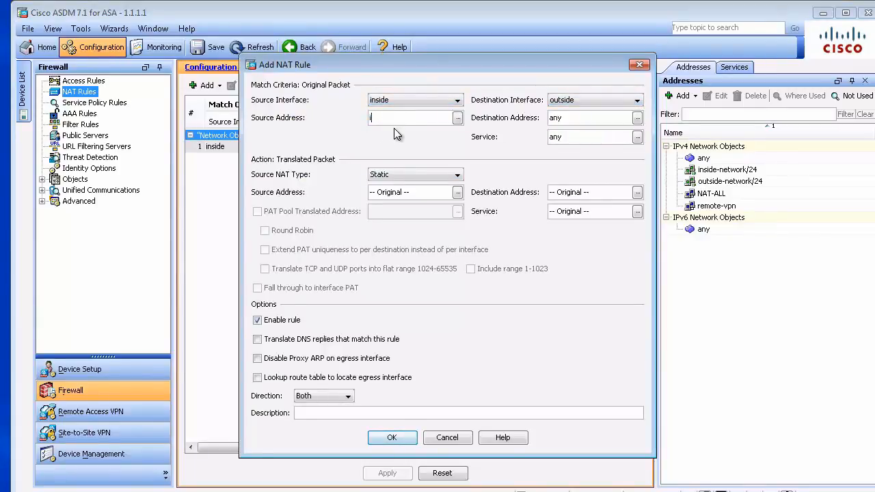
type("ns")
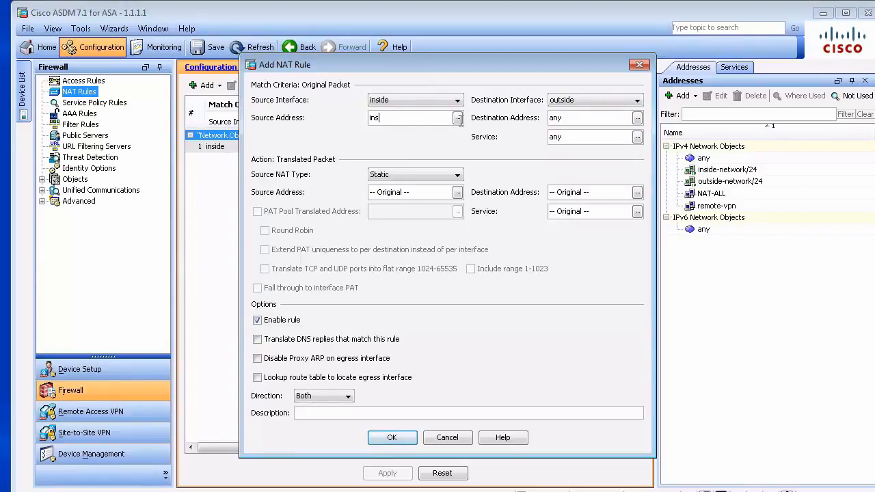
left_click(457, 117)
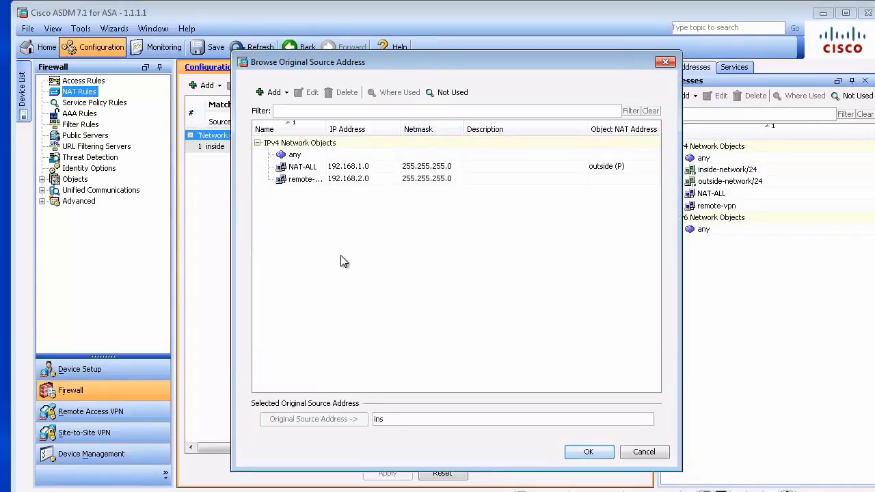
mouse_move(307, 177)
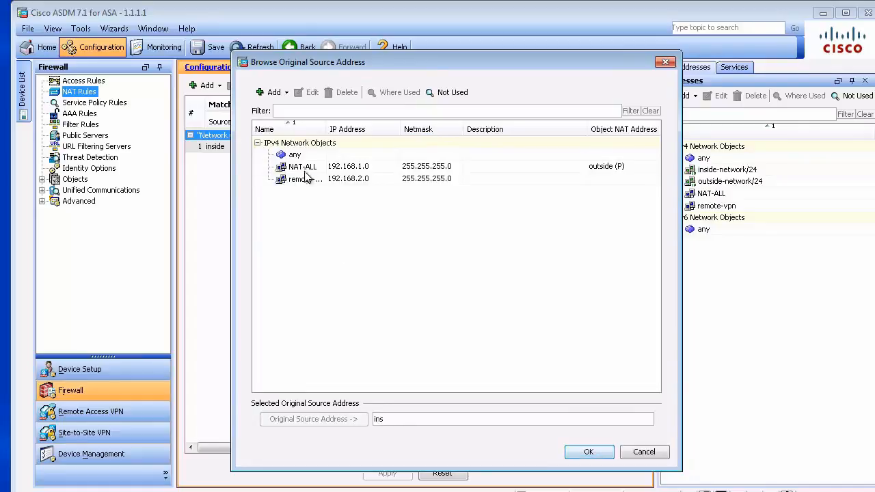
Set NAT-ALL as original source and remote-vpn as original destination for the NAT exemption rule.
left_click(302, 167)
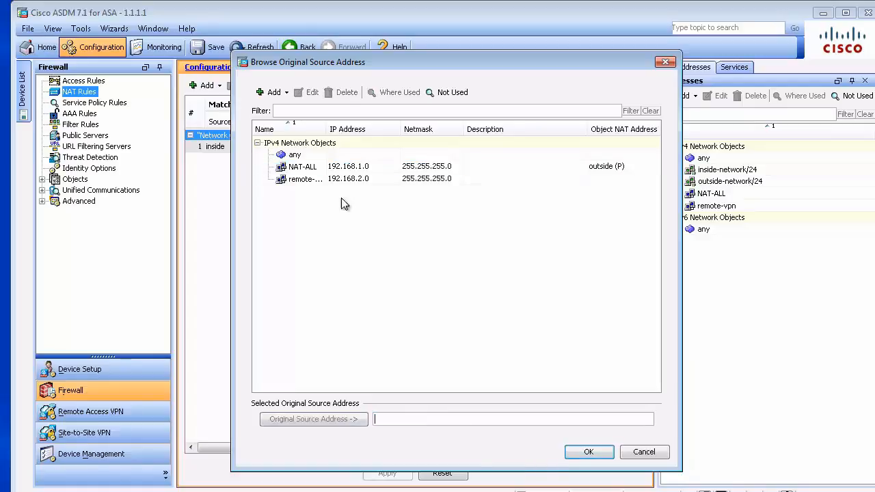
left_click(302, 167)
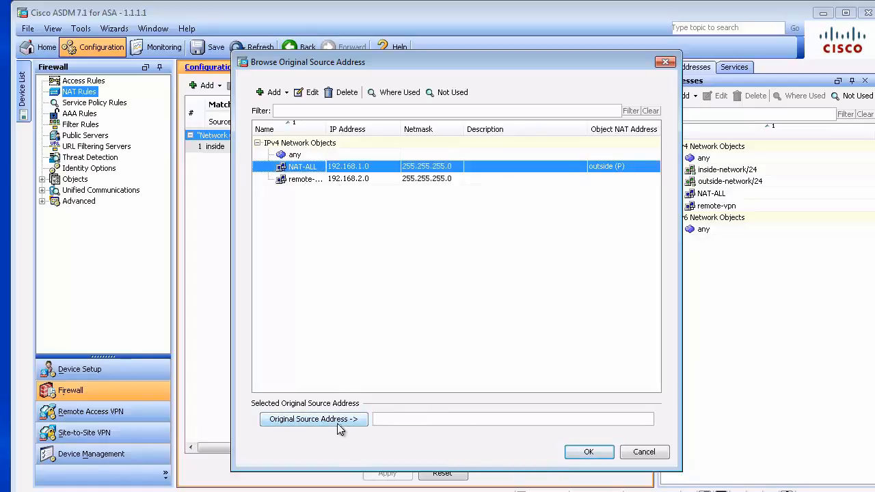
left_click(588, 452)
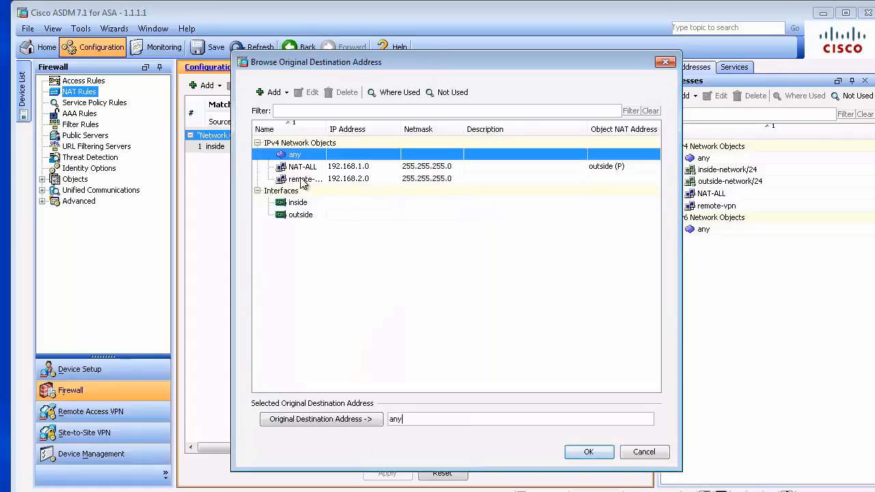
left_click(304, 178)
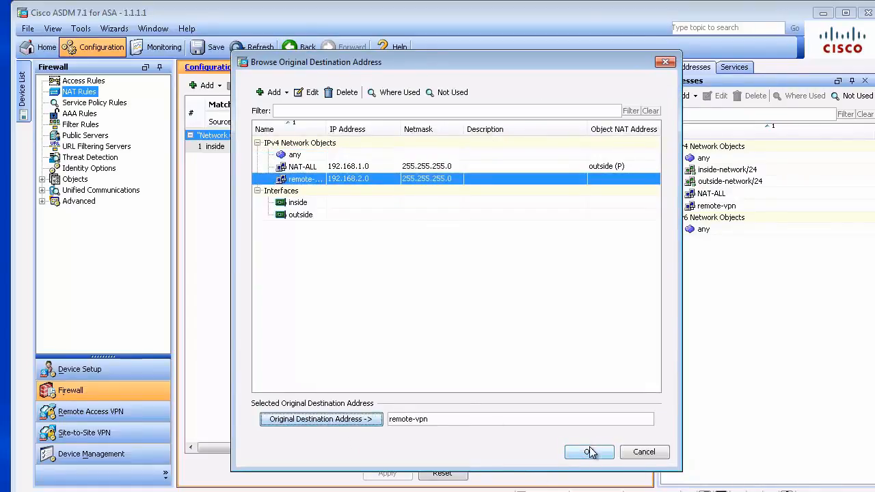
left_click(588, 451)
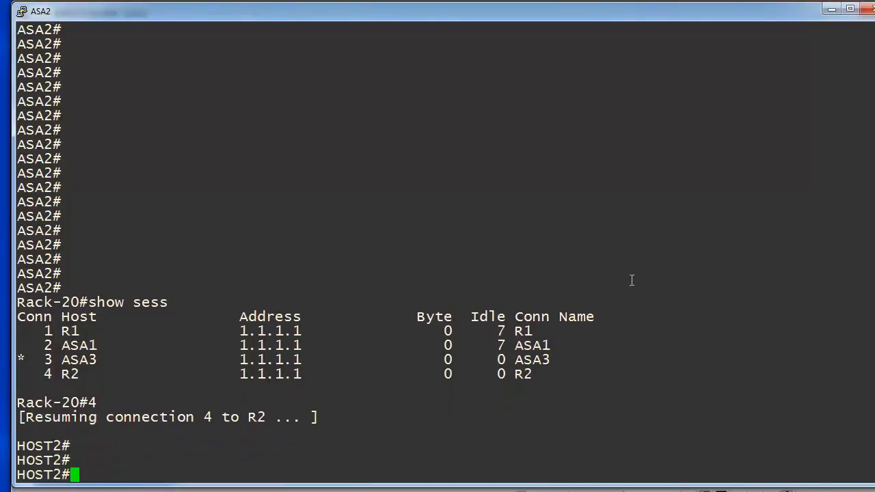
On HOST2, show interface status and ping 192.168.1.199 with full success.
type("sh ip")
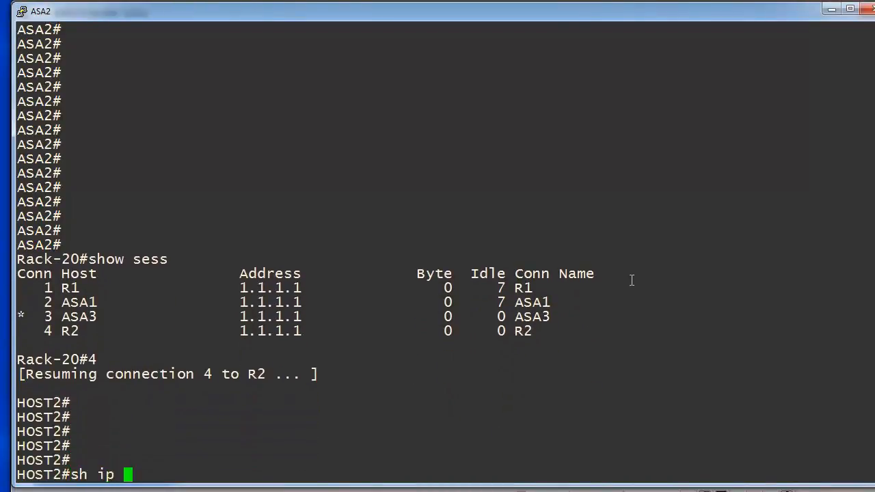
key("Return")
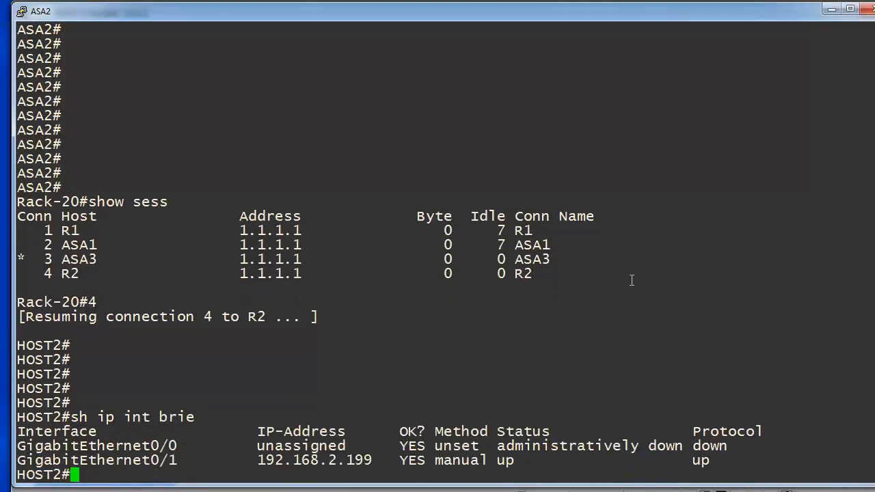
type("ping 19")
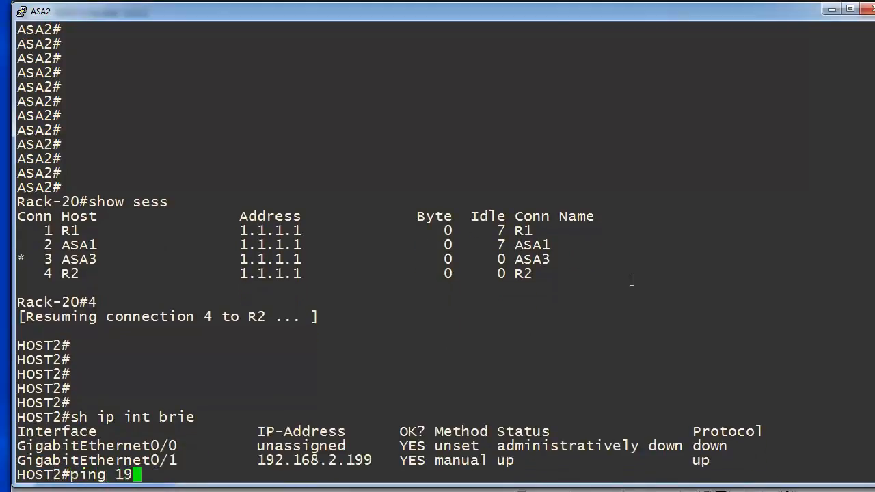
type("2.168.1")
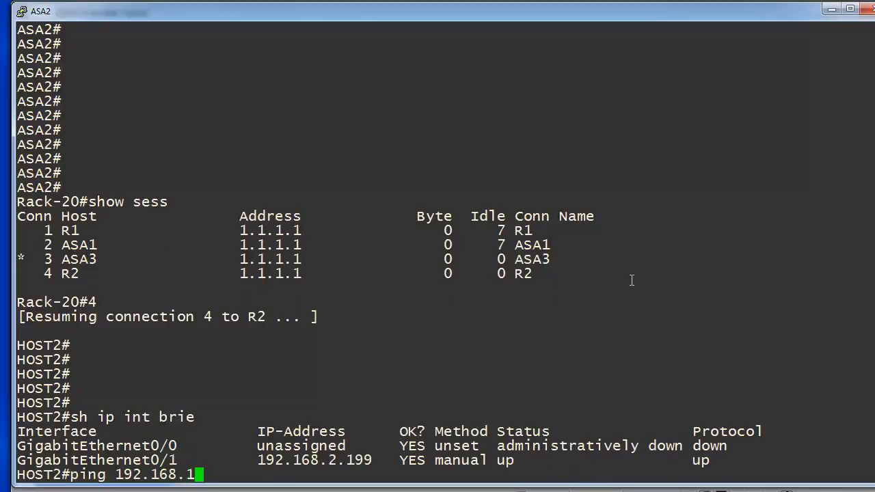
key("Return")
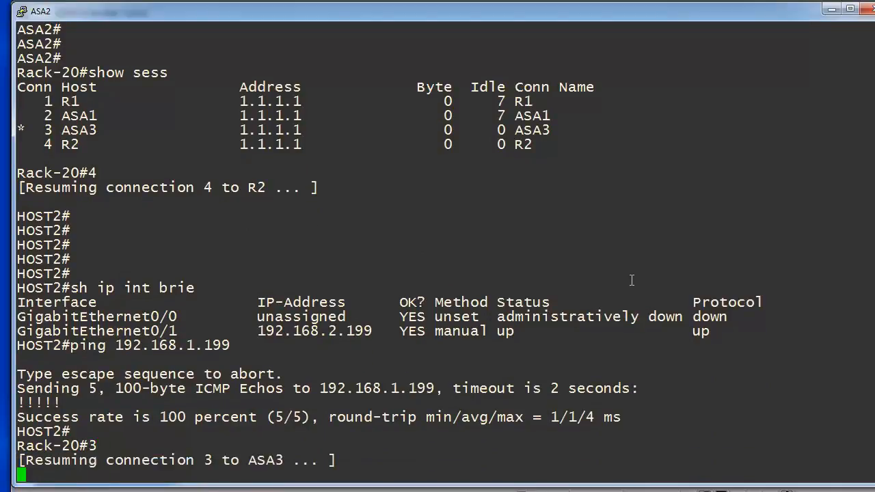
On the ASA, show crypto isakmp sa confirming peer 1.1.1.1 MM_ACTIVE, then start show crypto ipsec sa.
type("sh cr")
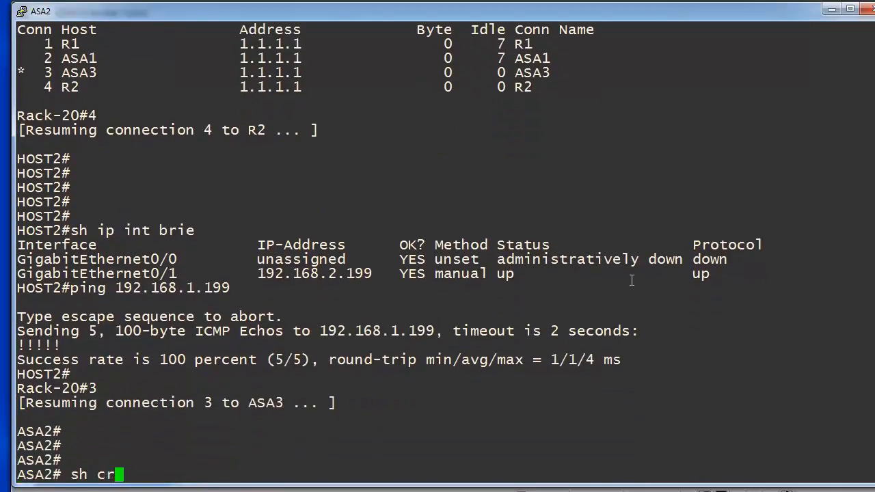
key("Return")
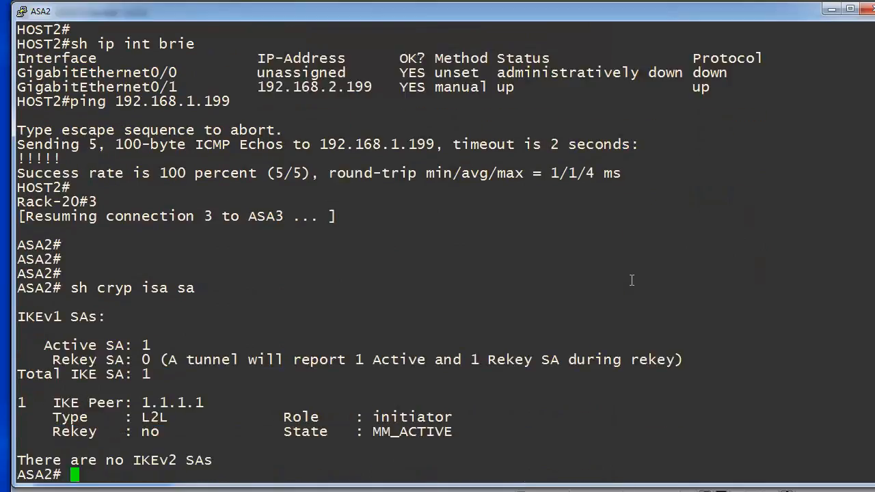
double_click(412, 432)
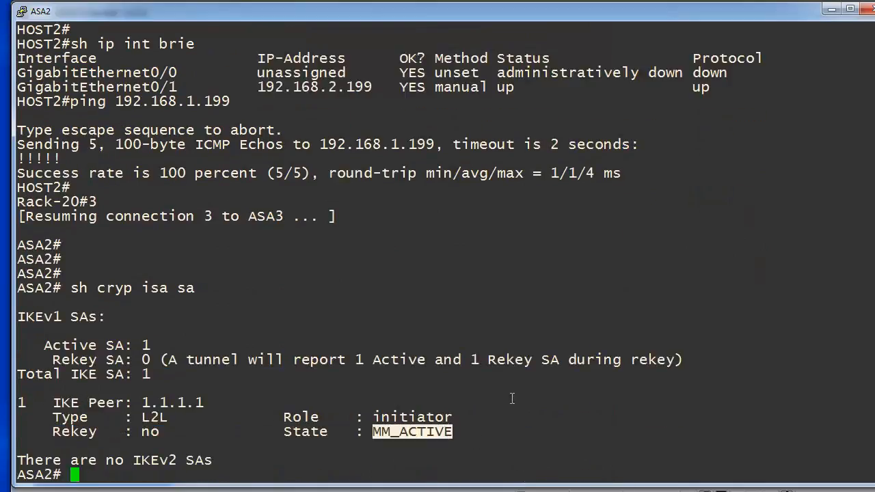
type("sh cry")
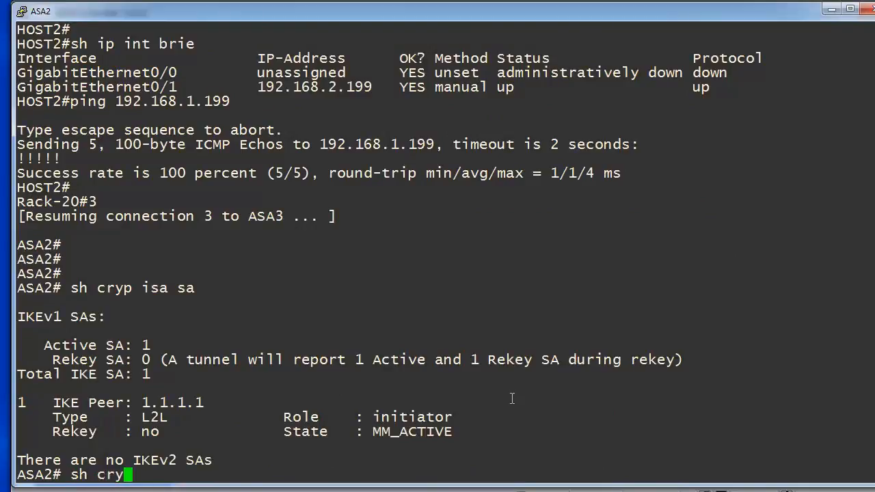
type("p ips s")
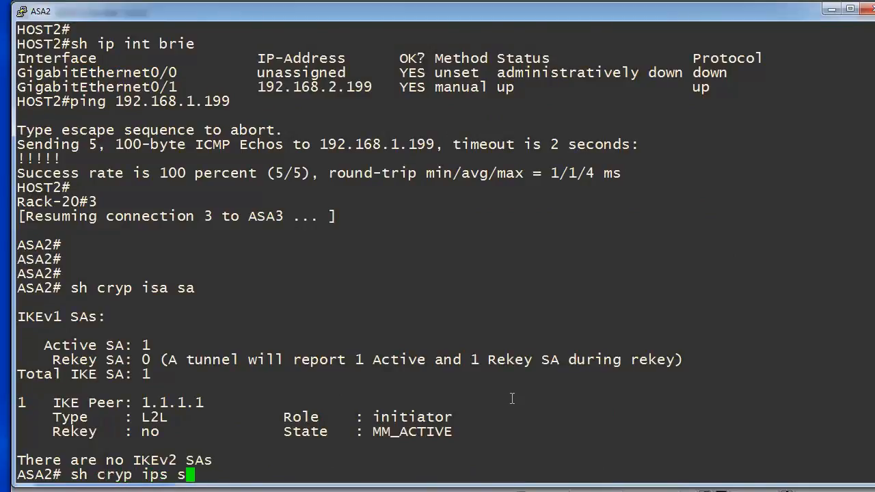